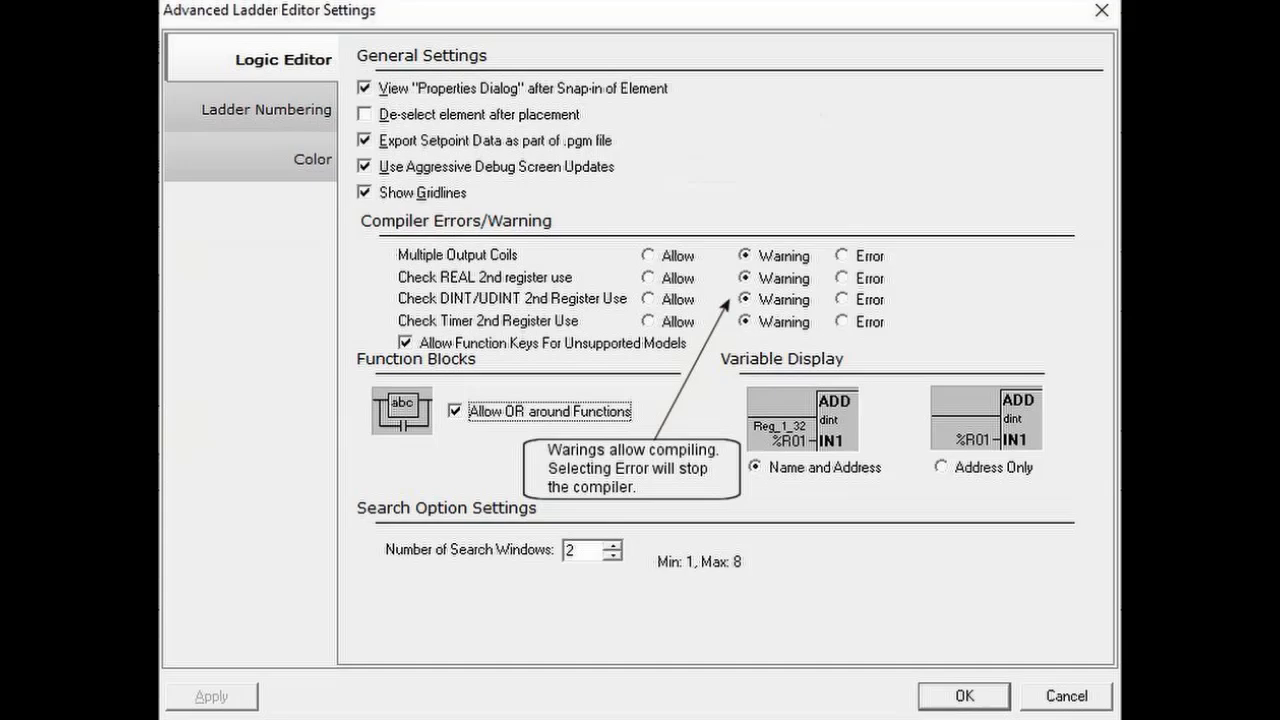
Run Error Check and acknowledge the fatal compilation errors, listing 'Or around function blocks disabled' at rungs 53, 57, 148
{"action": "left_click", "coordinate": [96, 34]}
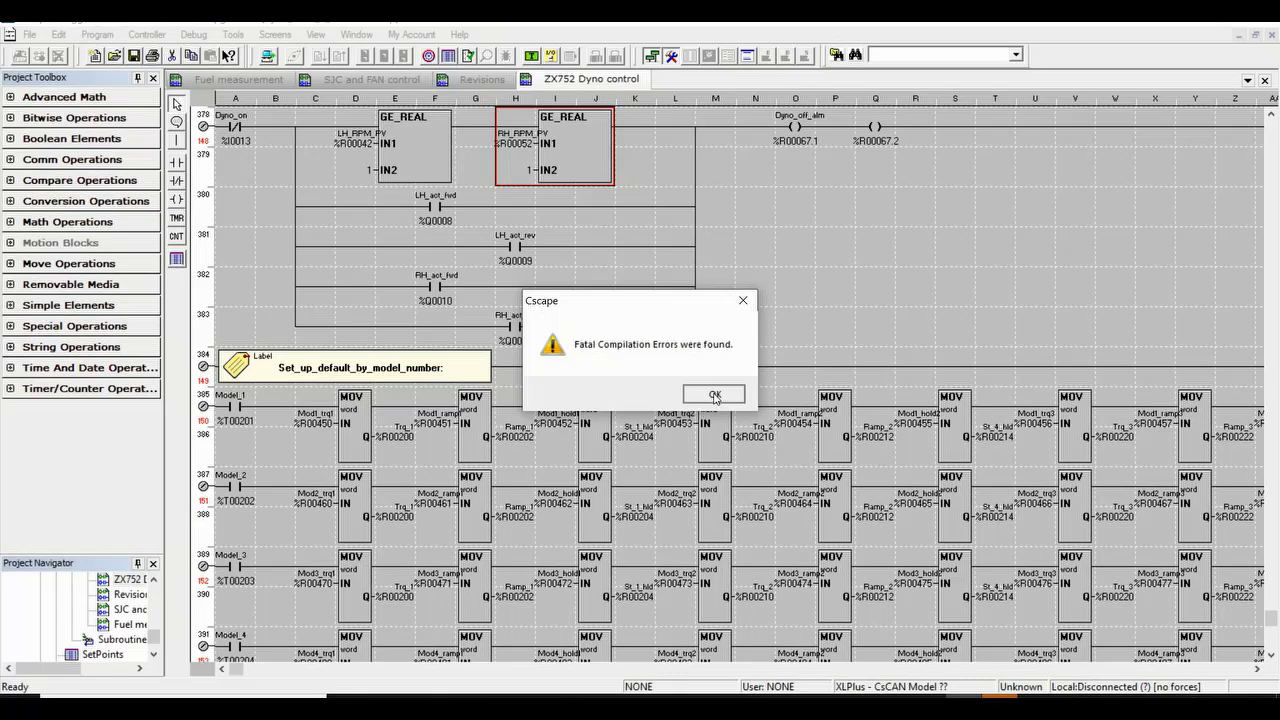
{"action": "left_click", "coordinate": [714, 394]}
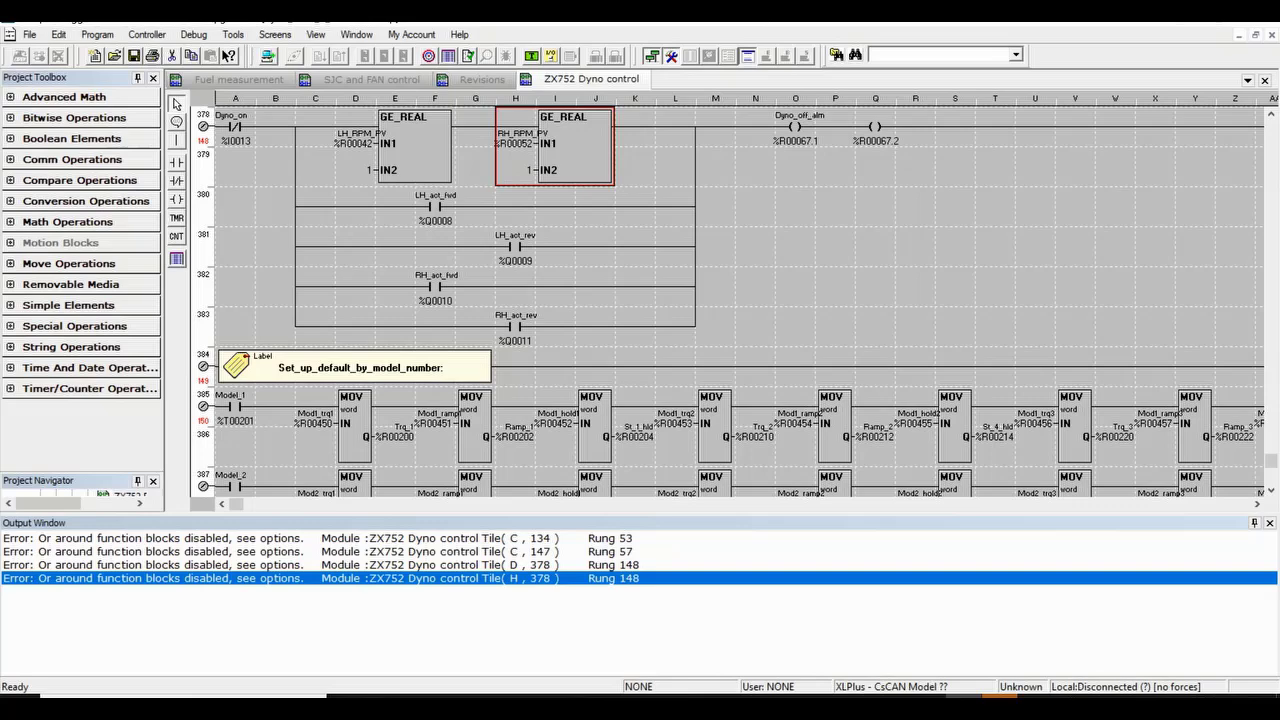
Enable 'Allow OR around Functions' in the Editor Options and apply the setting
{"action": "left_click", "coordinate": [232, 34]}
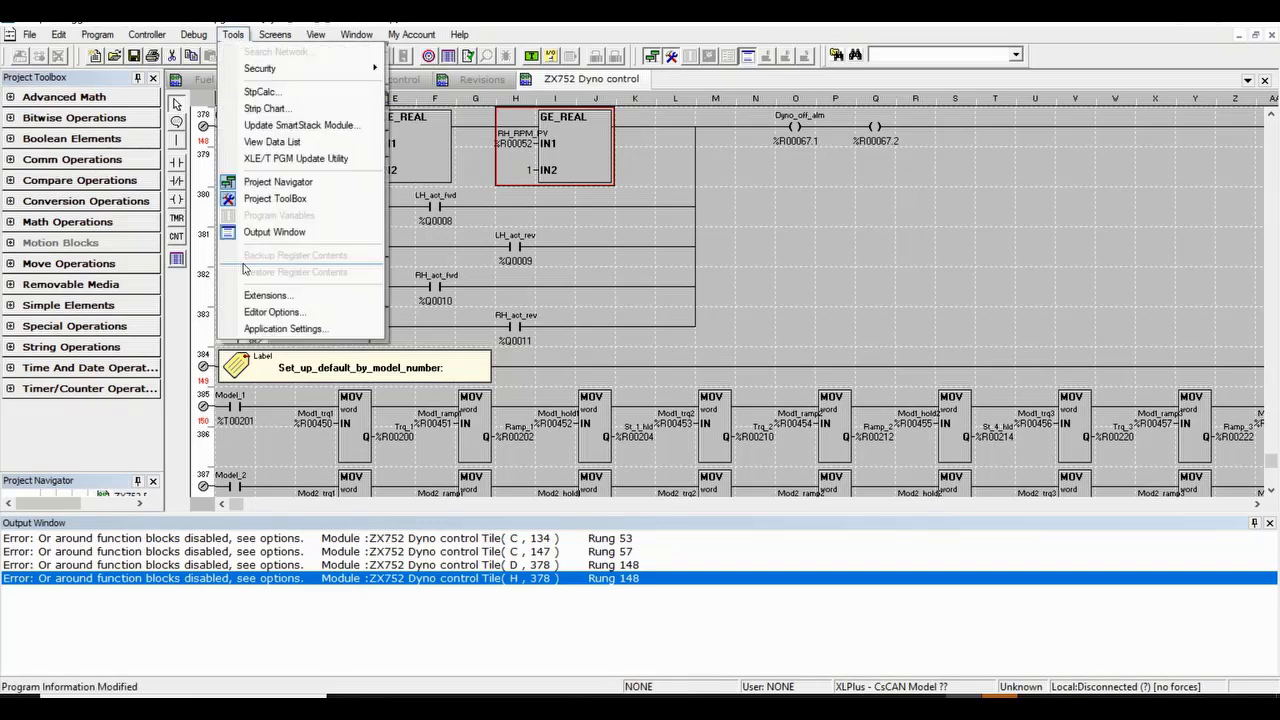
{"action": "left_click", "coordinate": [272, 312]}
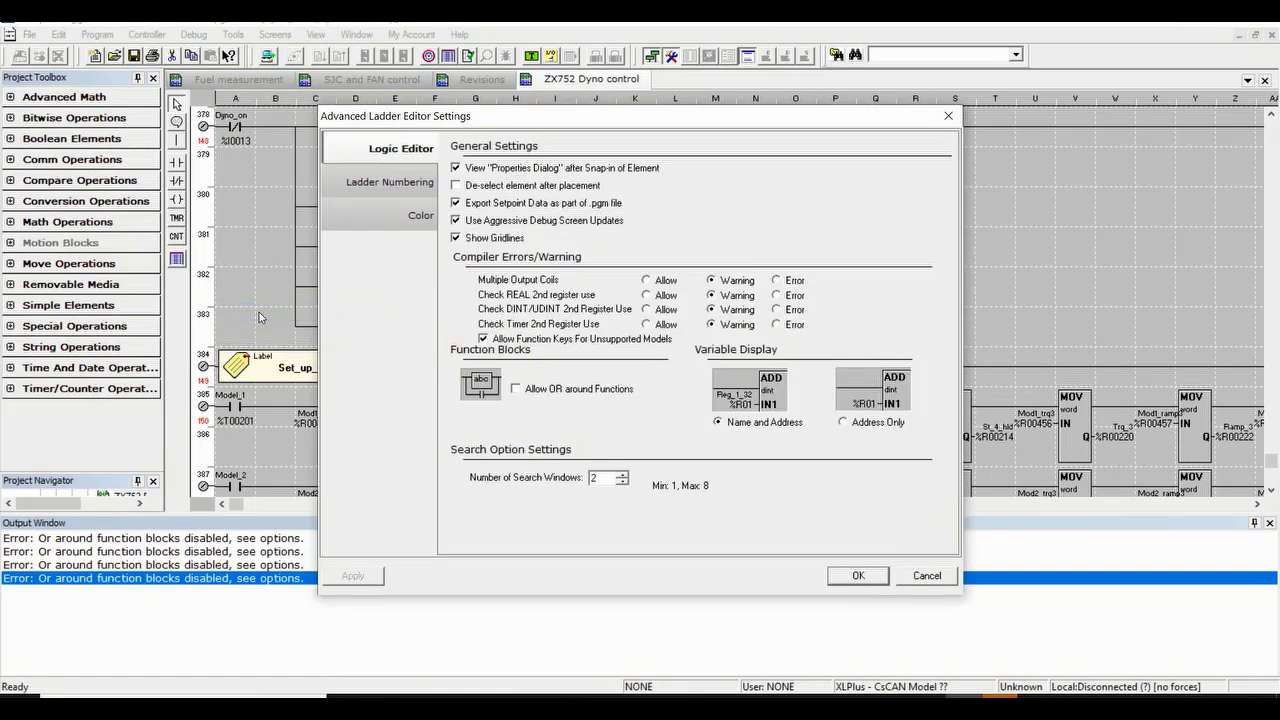
{"action": "left_click", "coordinate": [516, 388]}
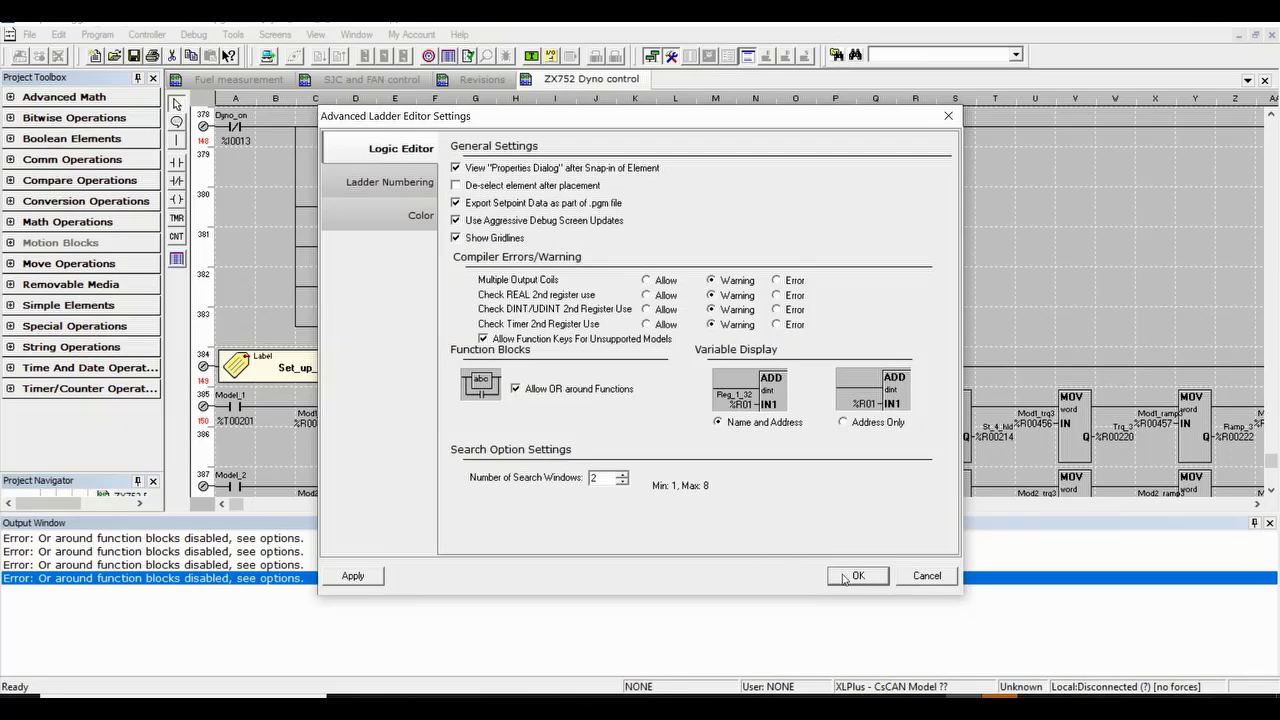
{"action": "left_click", "coordinate": [856, 576]}
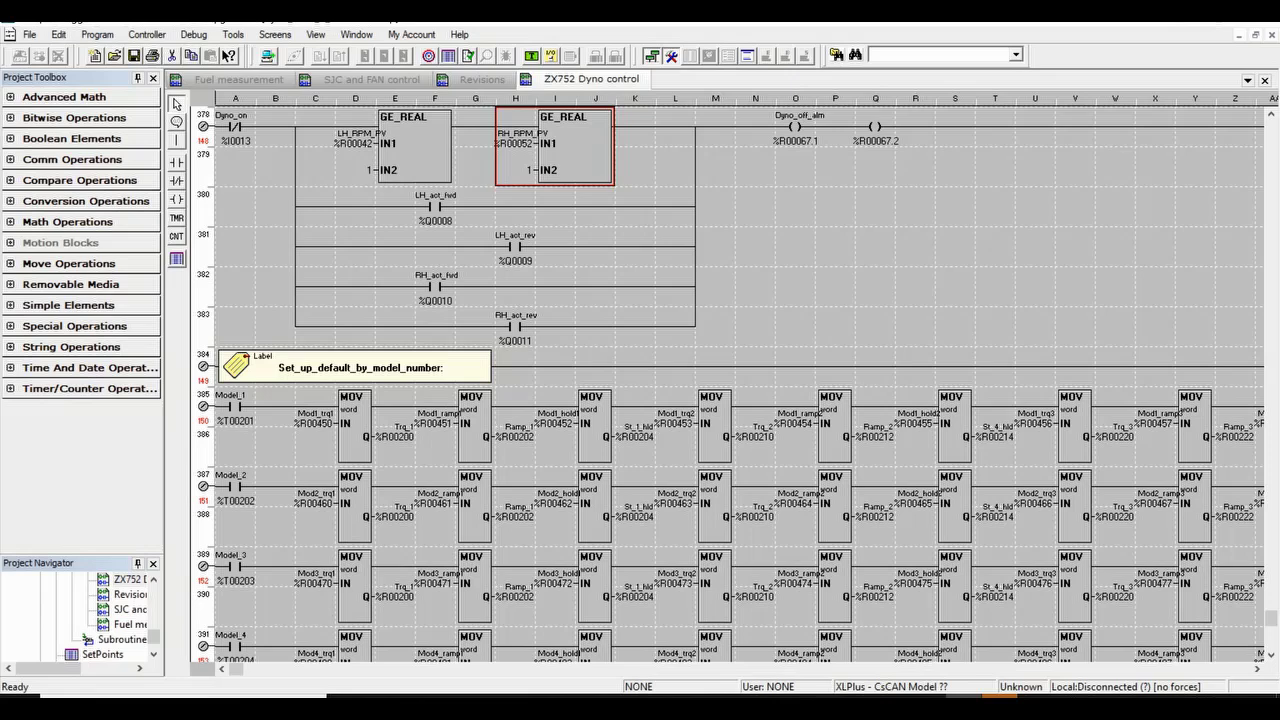
Recheck the program, confirming it now compiles with no errors or warnings
{"action": "left_click", "coordinate": [96, 34]}
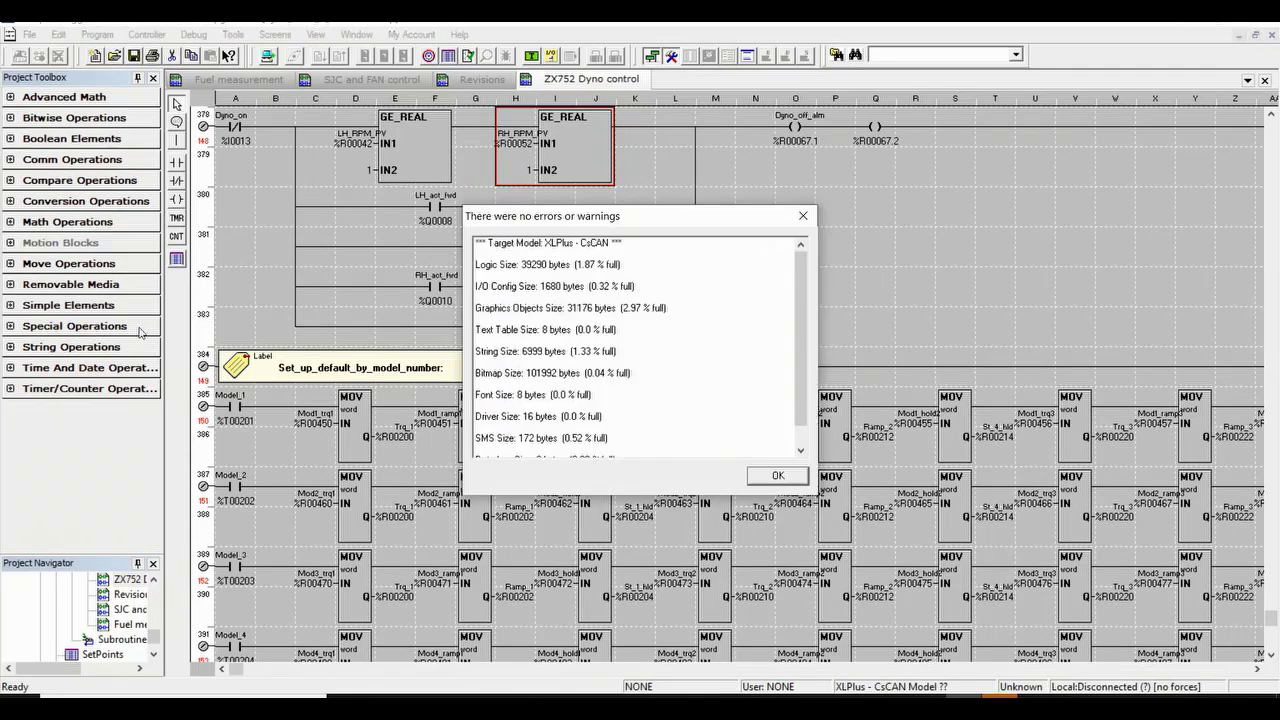
{"action": "scroll", "scroll_direction": "down", "scroll_amount": 3}
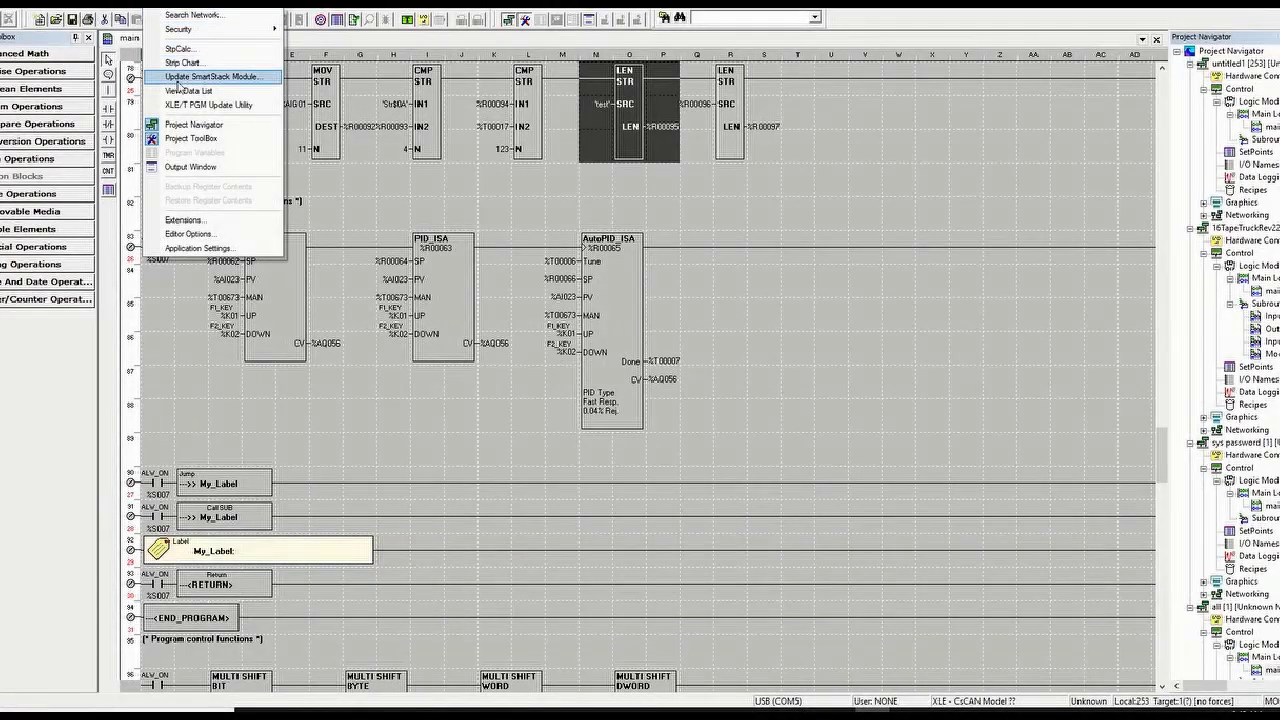
{"action": "mouse_move", "coordinate": [210, 234]}
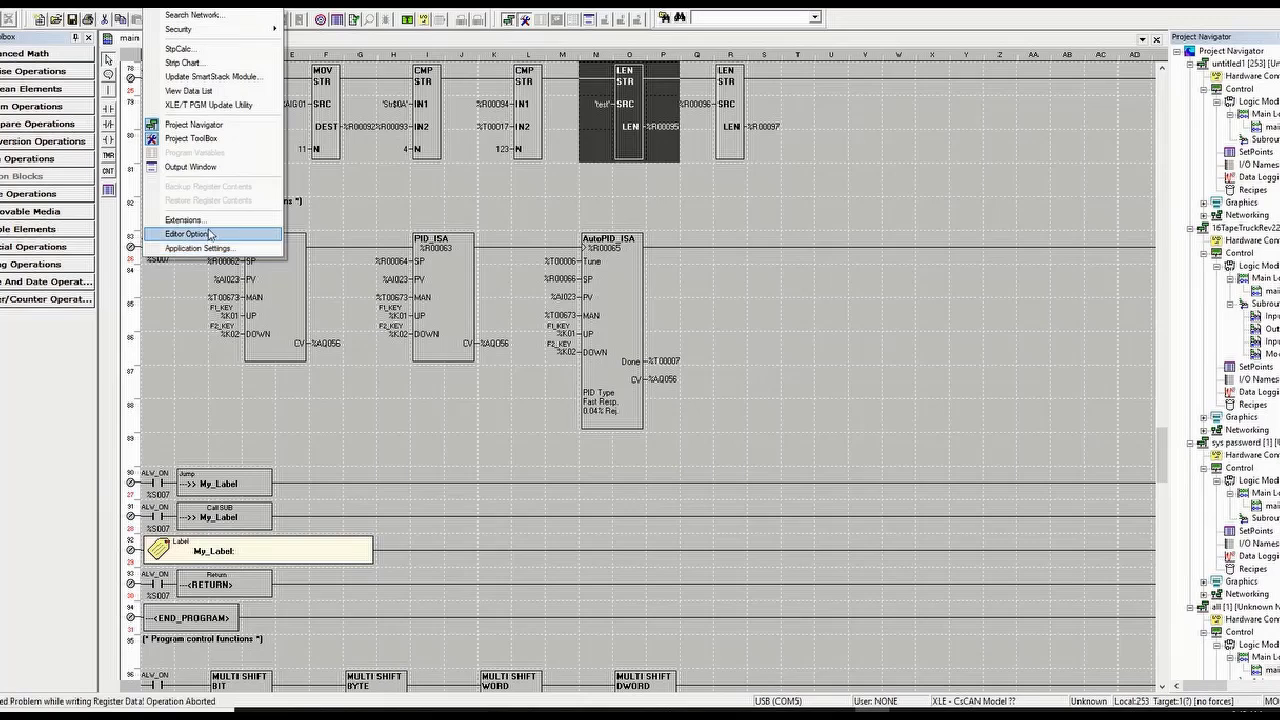
Bring up the Program menu commands for the boiler ladder project
{"action": "left_click", "coordinate": [190, 234]}
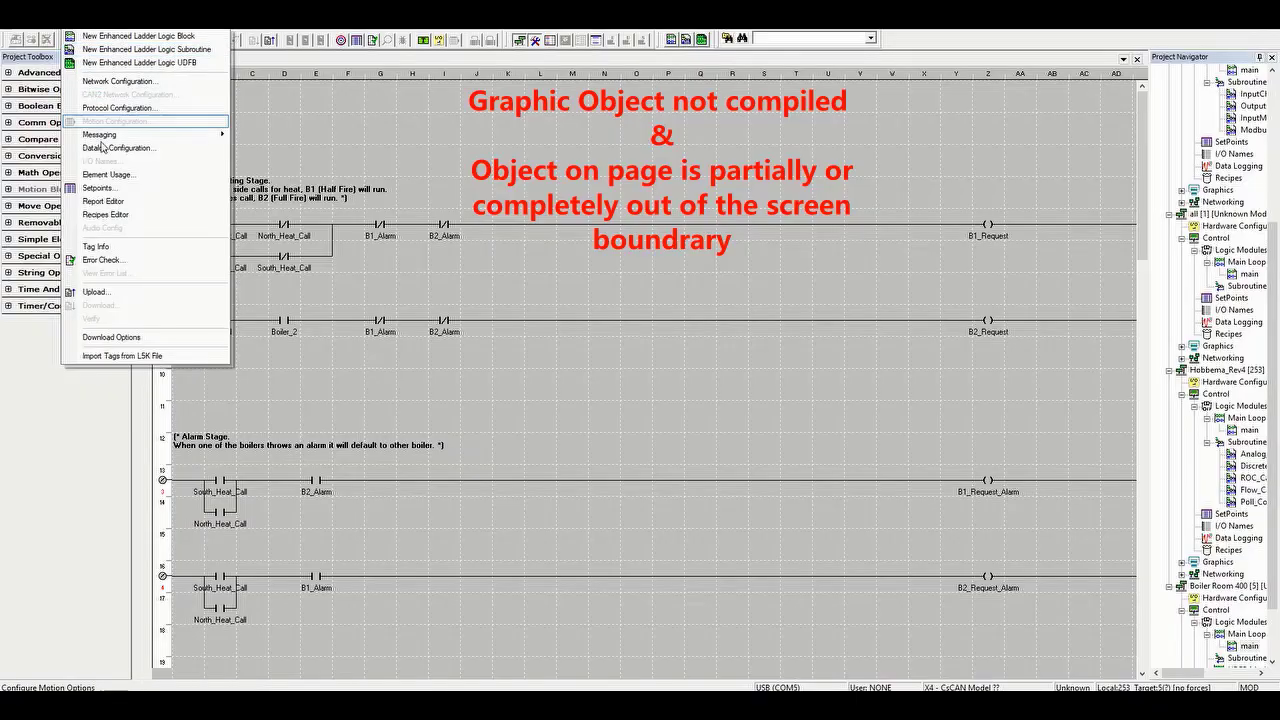
{"action": "mouse_move", "coordinate": [102, 260]}
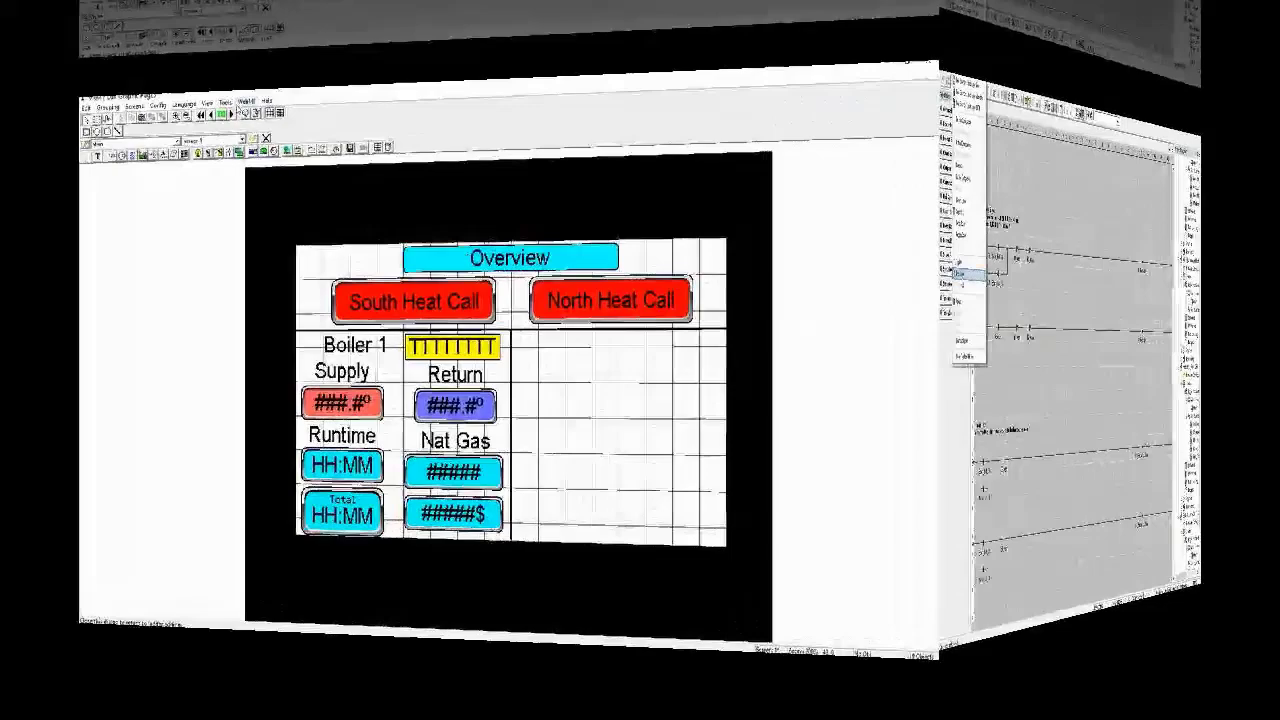
Error-check the graphics screens, noting an object out of bounds on Screen 1 at 400, 160, and close the warning
{"action": "left_click", "coordinate": [218, 32]}
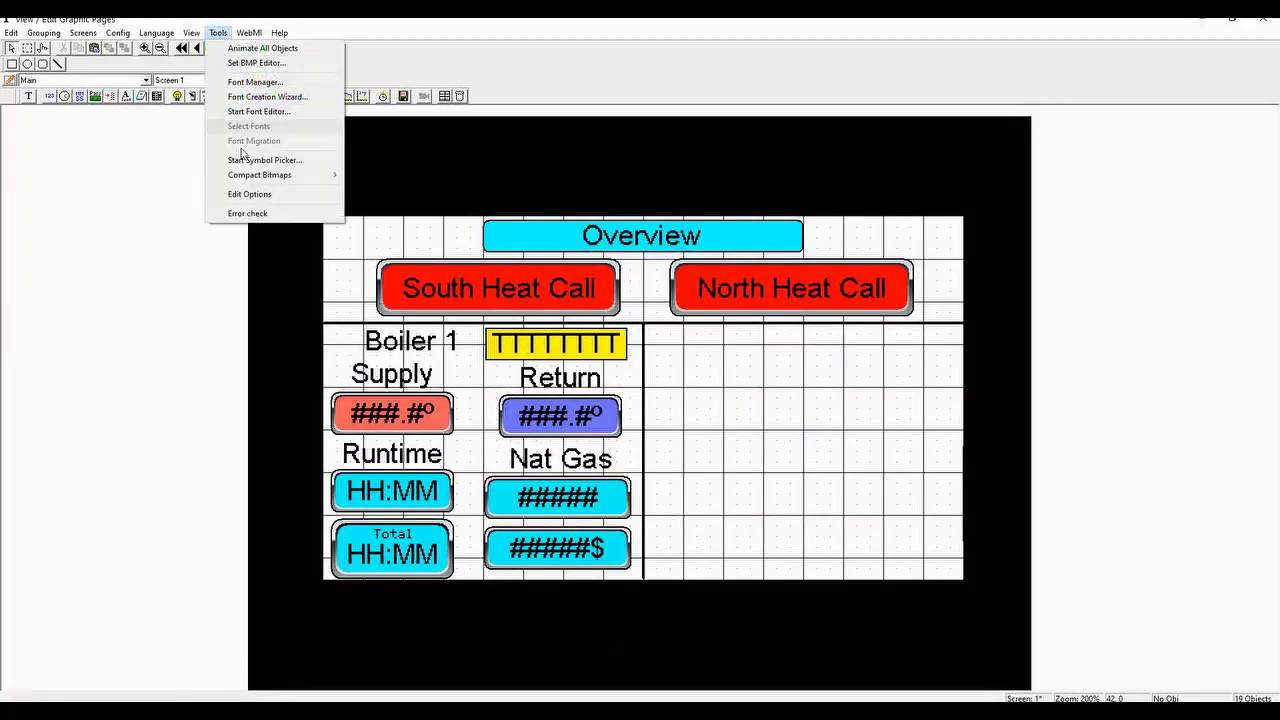
{"action": "mouse_move", "coordinate": [248, 212]}
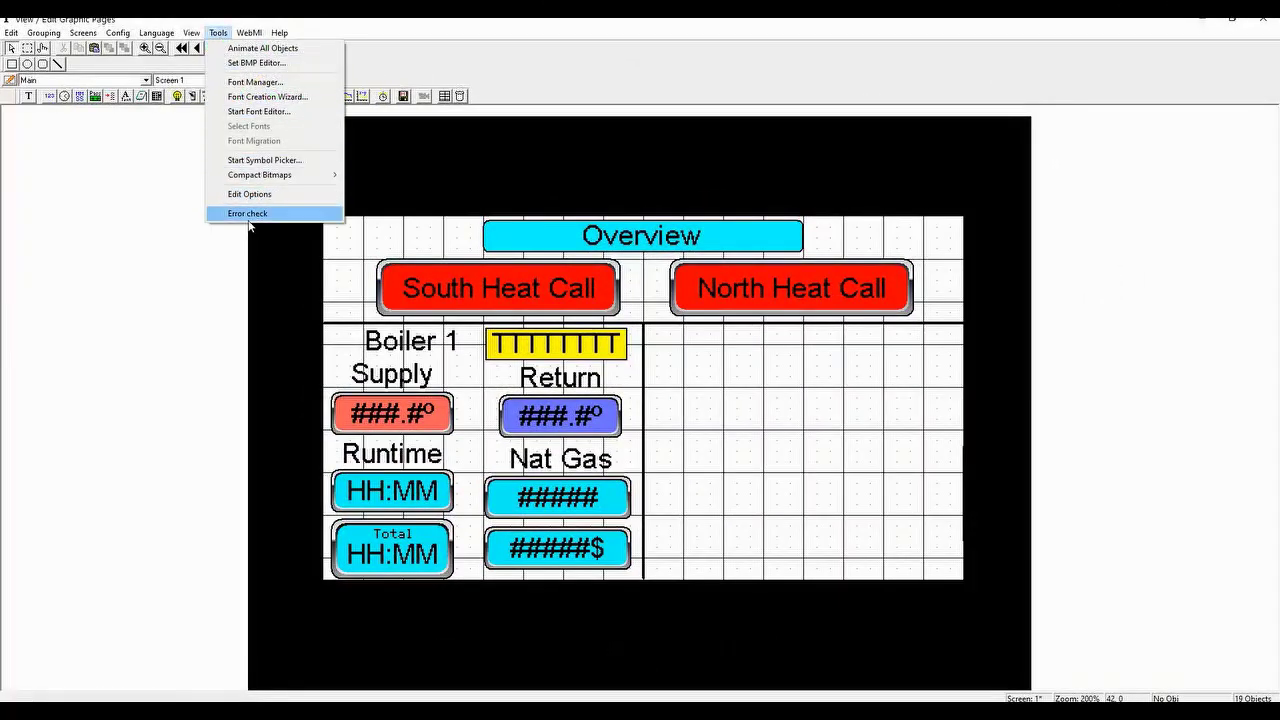
{"action": "left_click", "coordinate": [248, 212]}
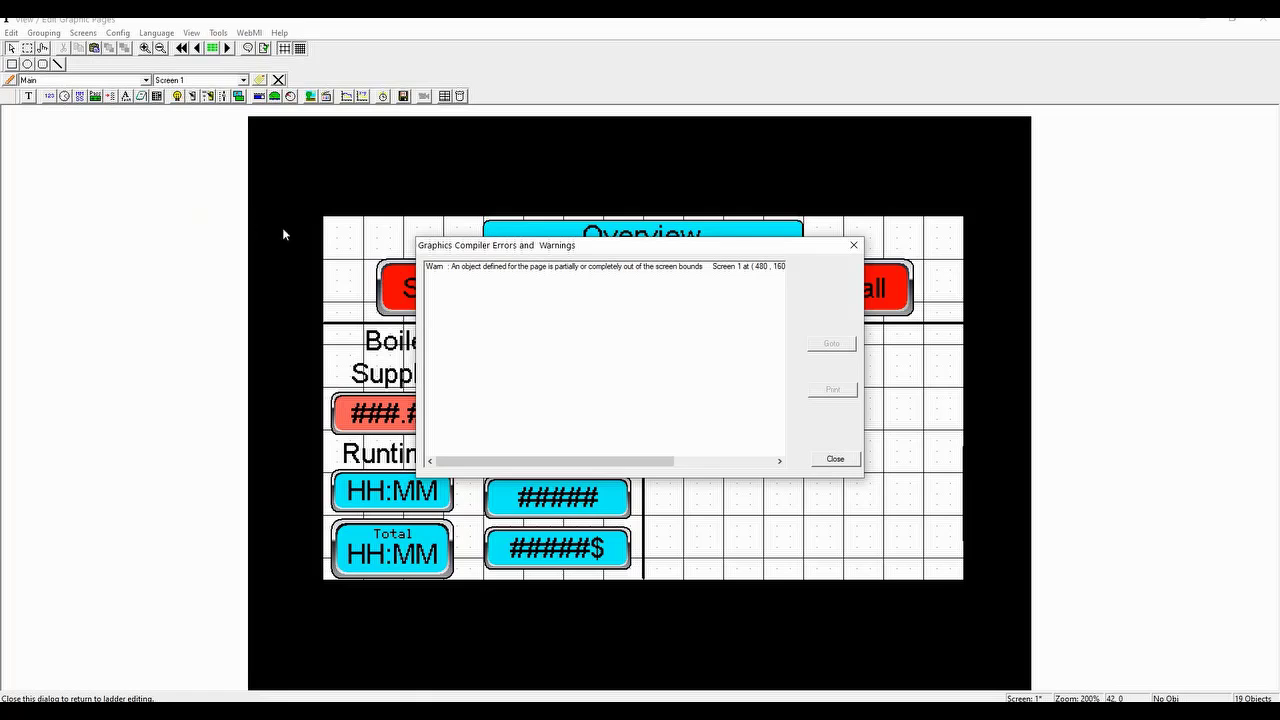
{"action": "mouse_move", "coordinate": [712, 270]}
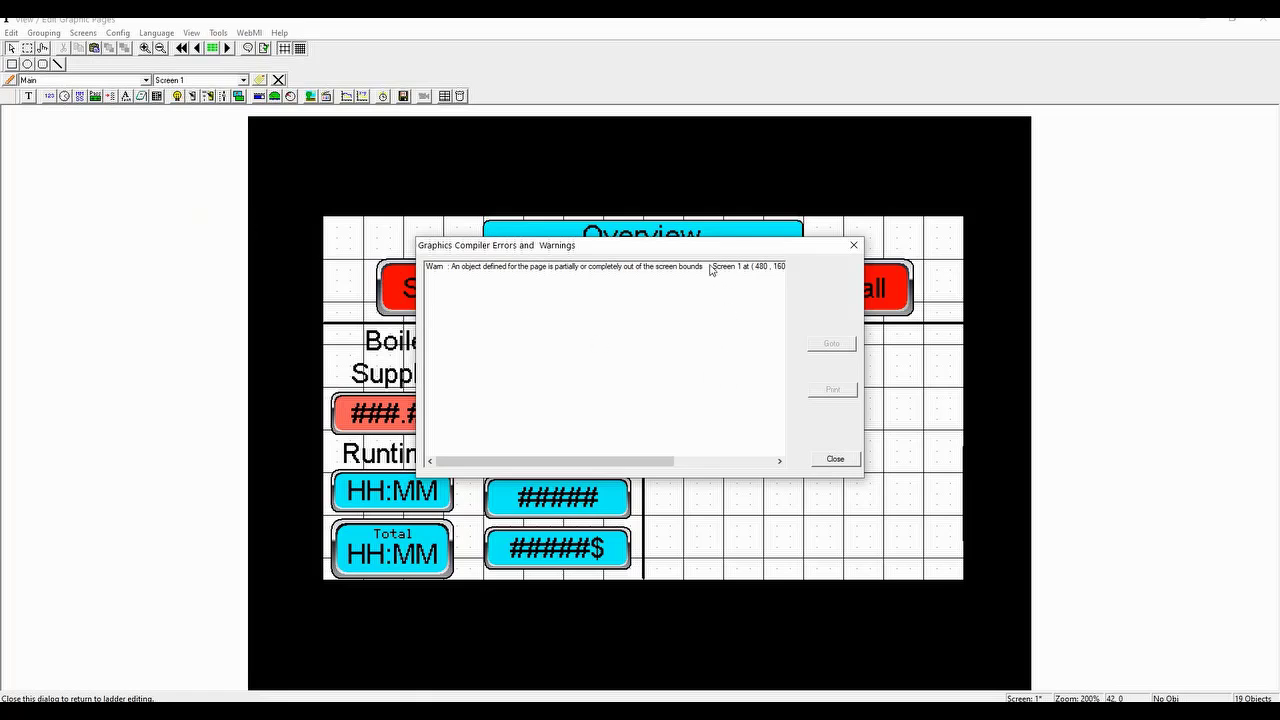
{"action": "mouse_move", "coordinate": [612, 272]}
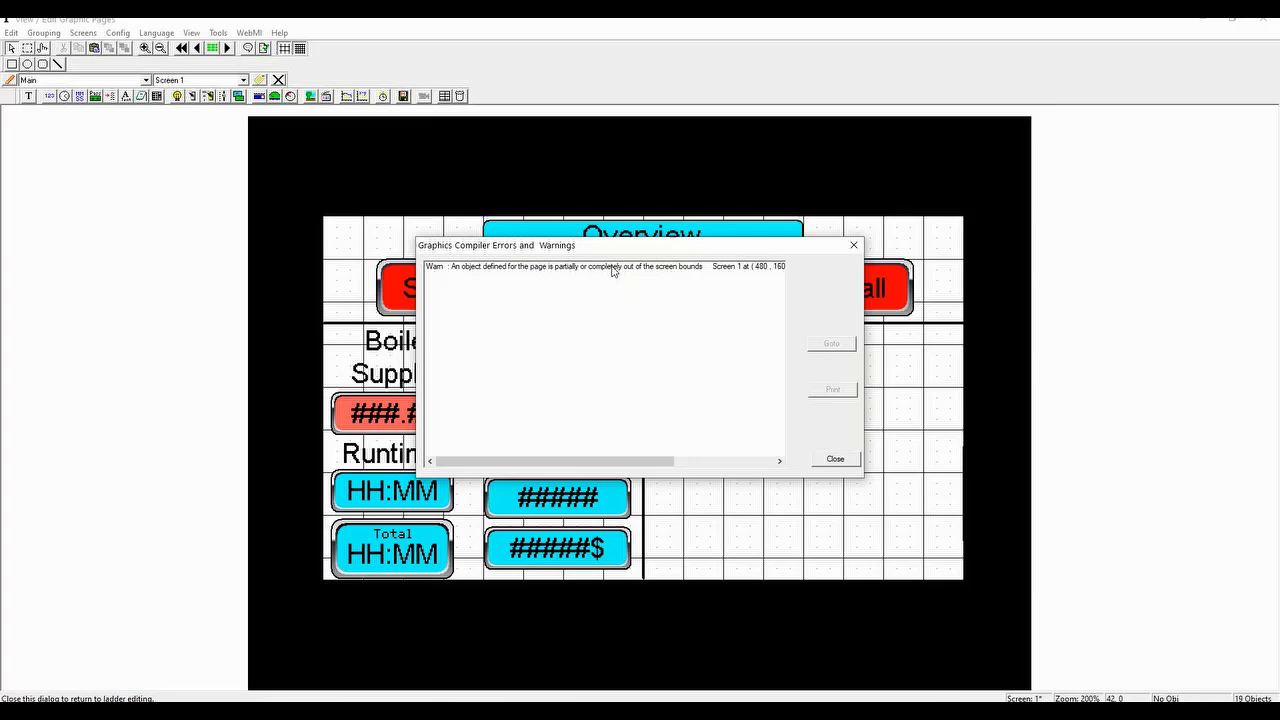
{"action": "mouse_move", "coordinate": [796, 452]}
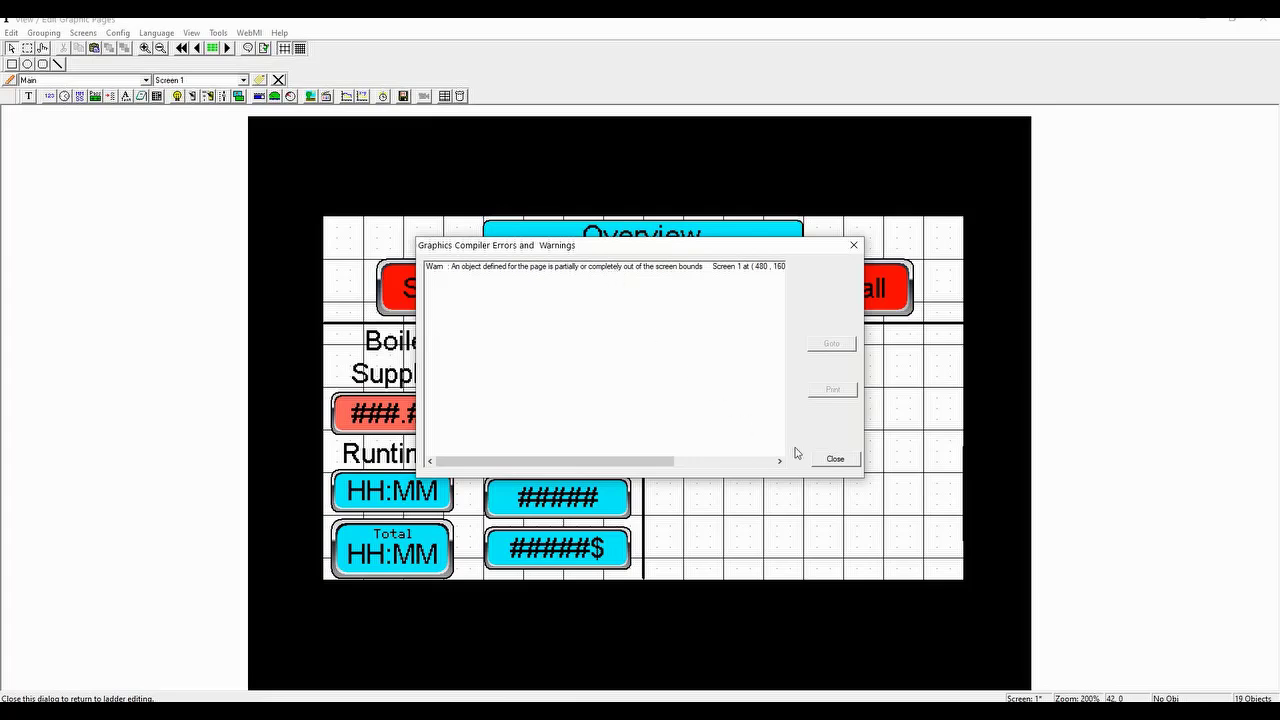
{"action": "left_click", "coordinate": [834, 458]}
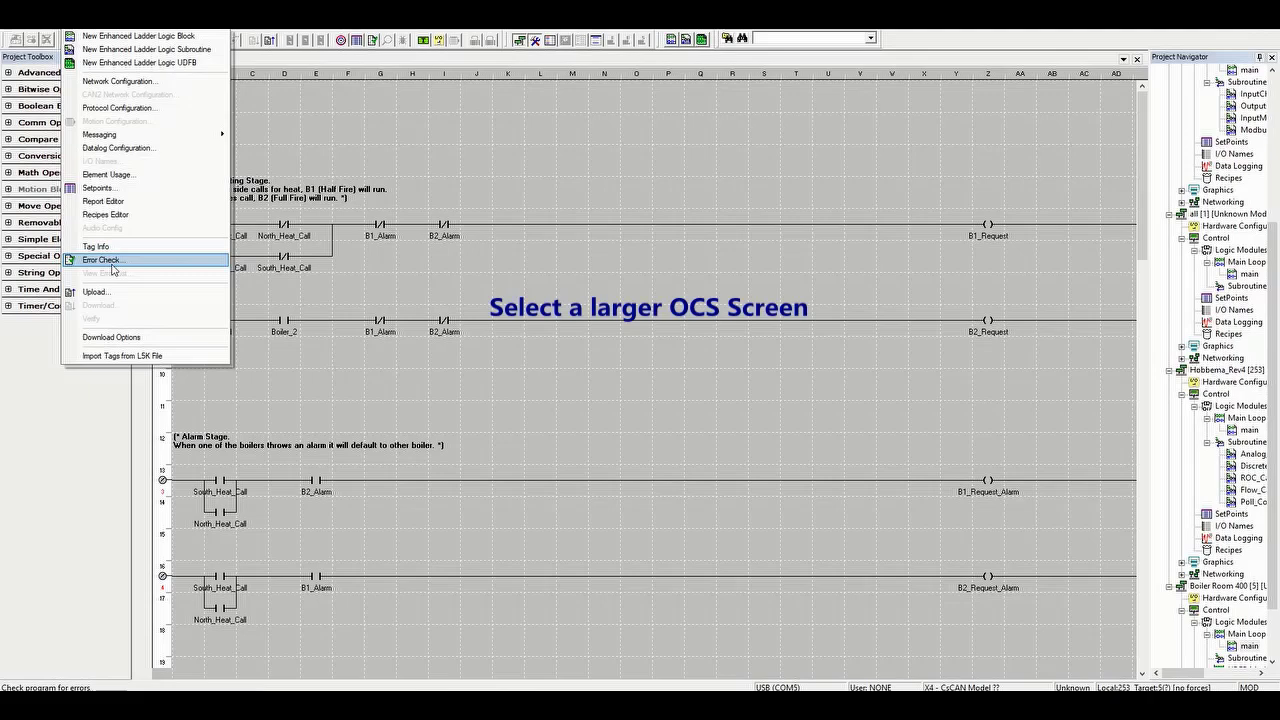
Error-check the program, then select a larger-display OCS model in Hardware Configuration and confirm it
{"action": "left_click", "coordinate": [102, 260]}
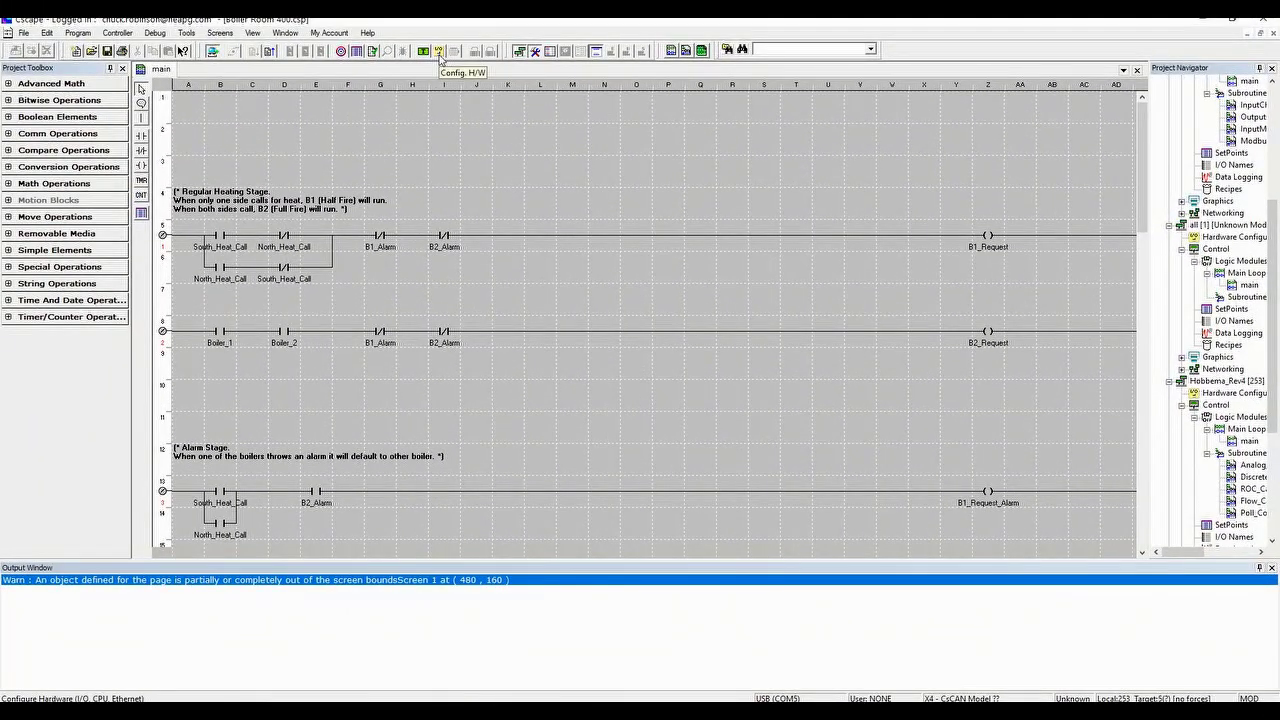
{"action": "left_click", "coordinate": [438, 50]}
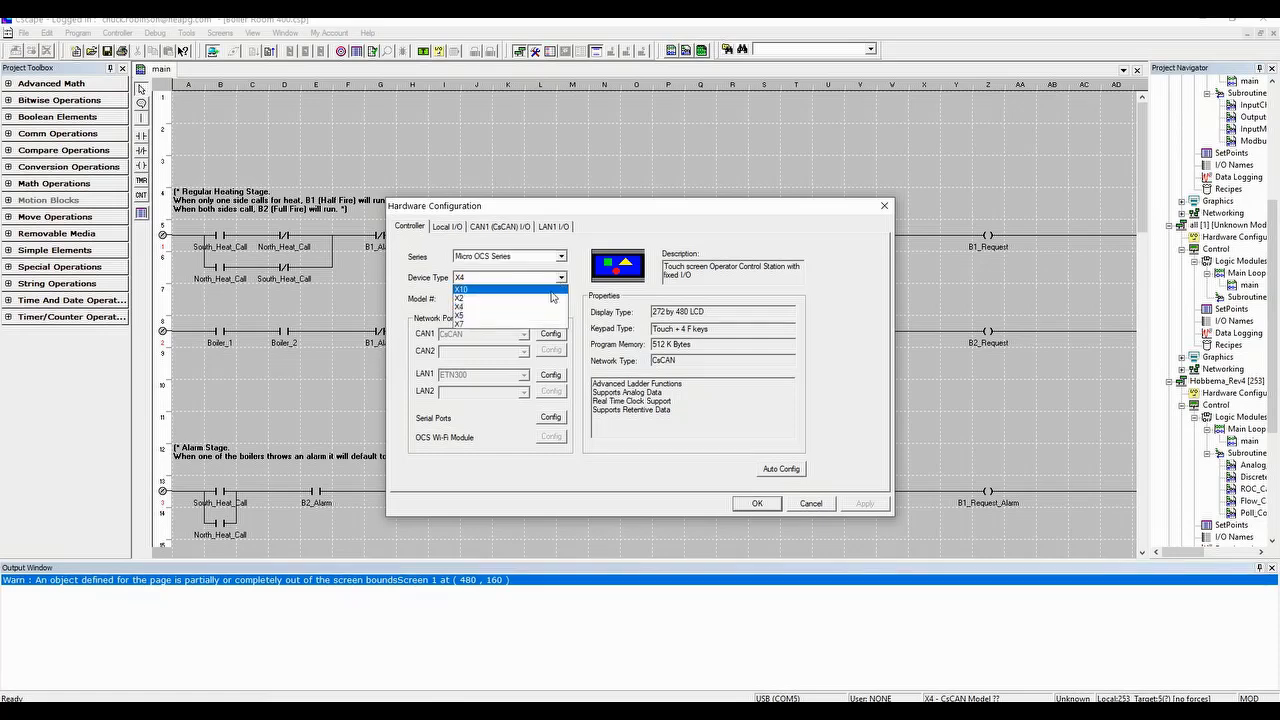
{"action": "left_click", "coordinate": [460, 288]}
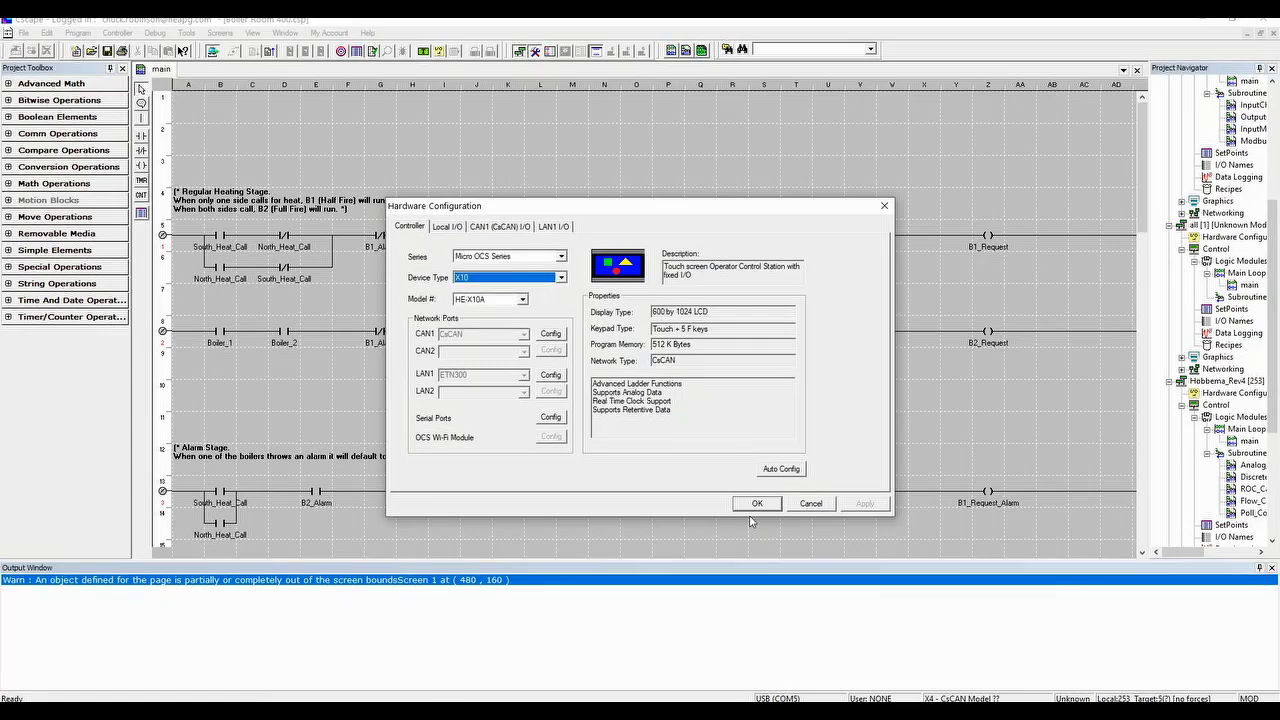
{"action": "left_click", "coordinate": [756, 504]}
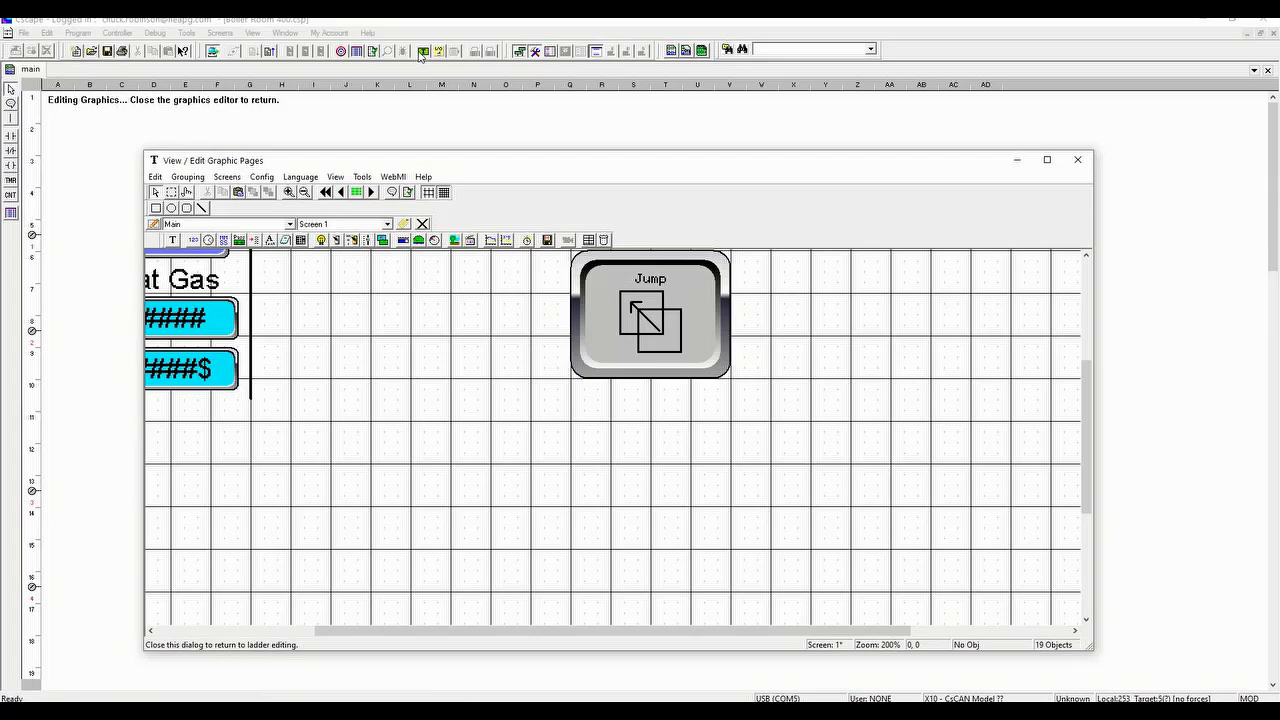
Move the Jump button down and left into the screen area beneath the readouts
{"action": "left_click_drag", "start_coordinate": [650, 316], "coordinate": [290, 486]}
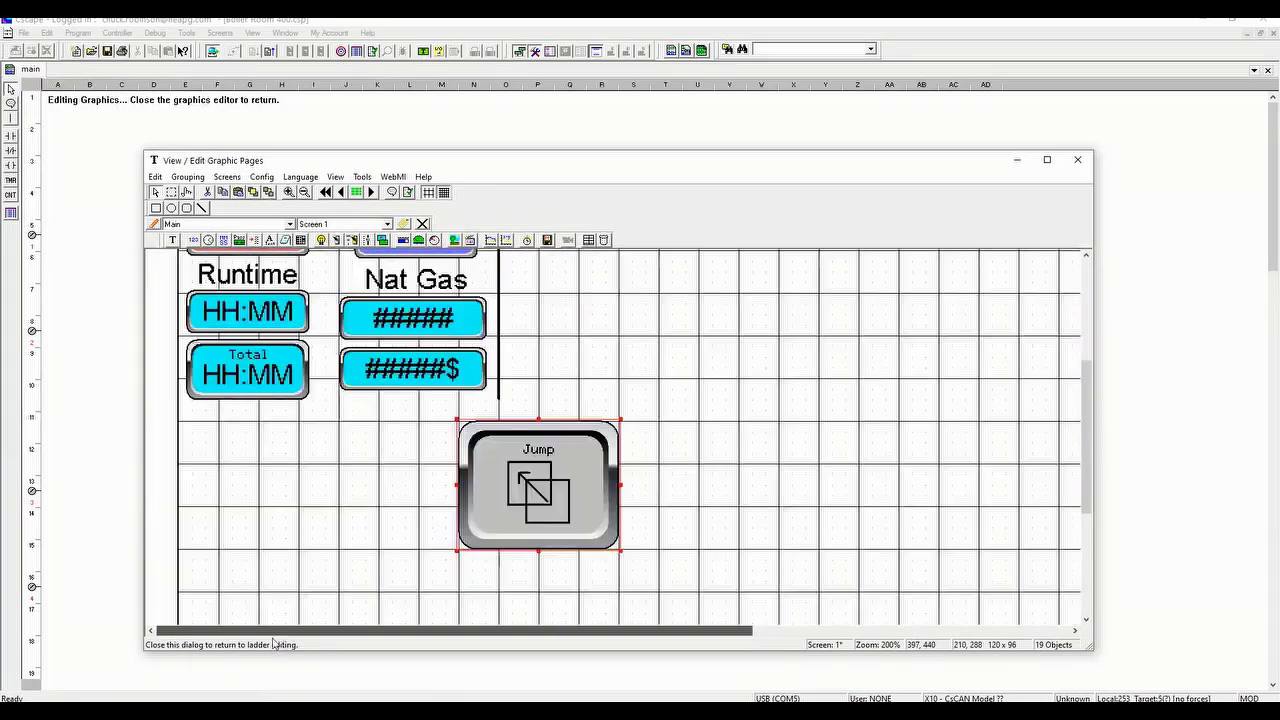
{"action": "left_click_drag", "start_coordinate": [536, 486], "coordinate": [378, 486]}
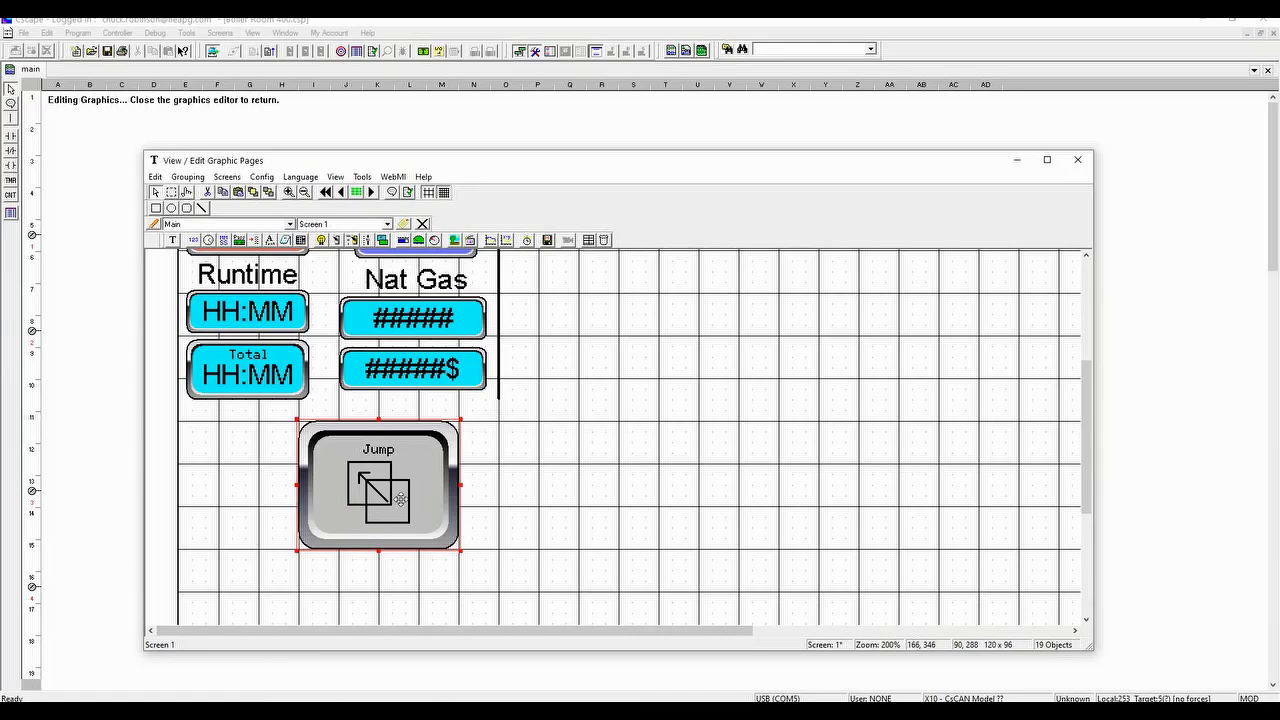
{"action": "mouse_move", "coordinate": [408, 496]}
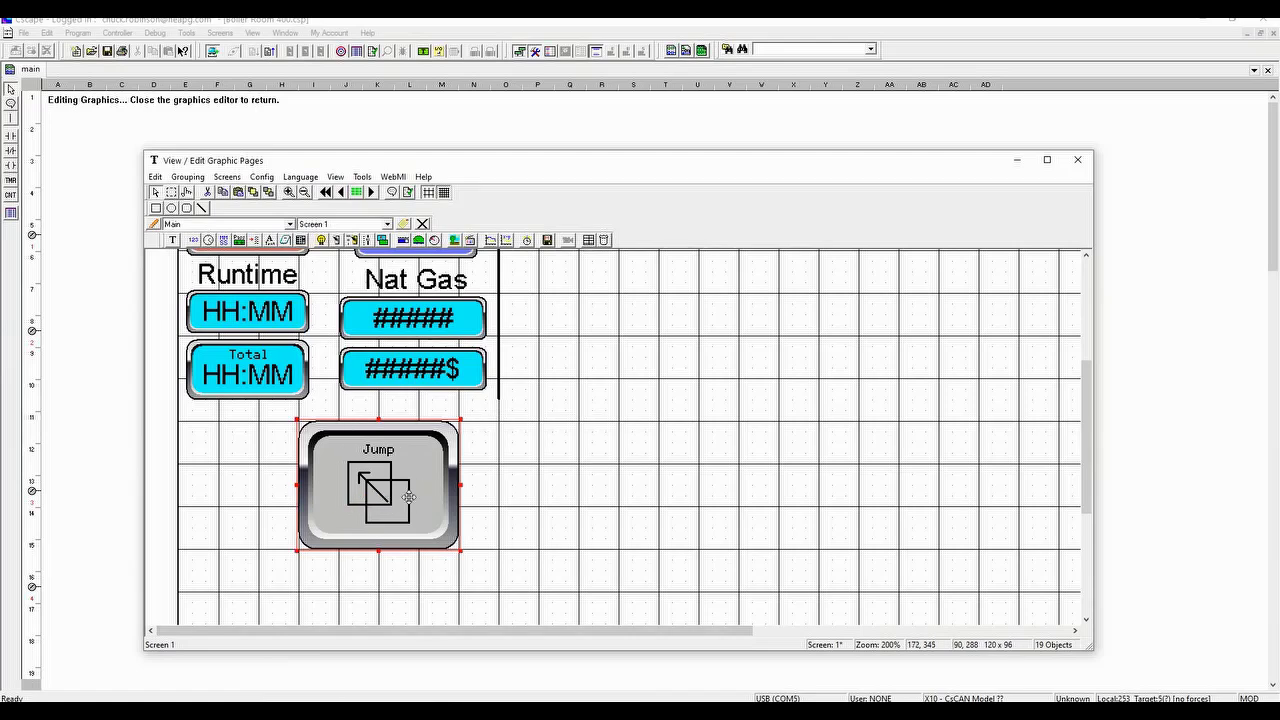
Recheck the graphics screens and acknowledge the report of no errors or warnings
{"action": "left_click", "coordinate": [360, 176]}
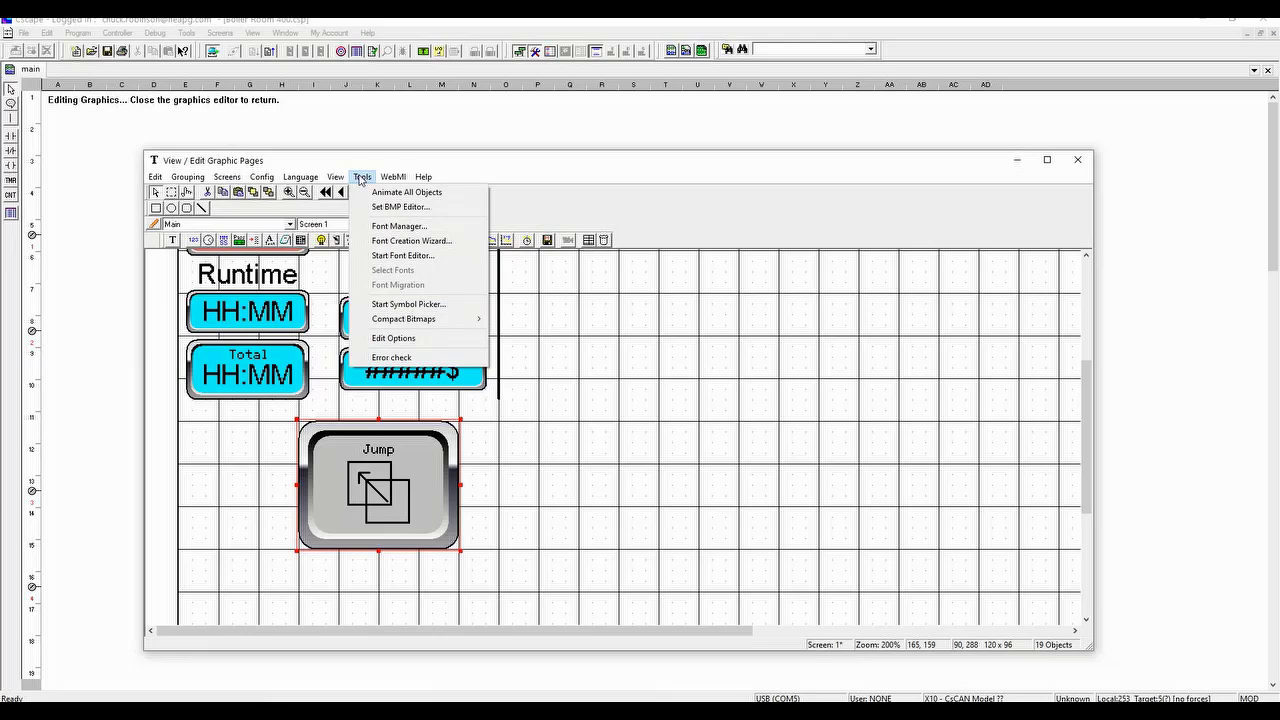
{"action": "left_click", "coordinate": [392, 356]}
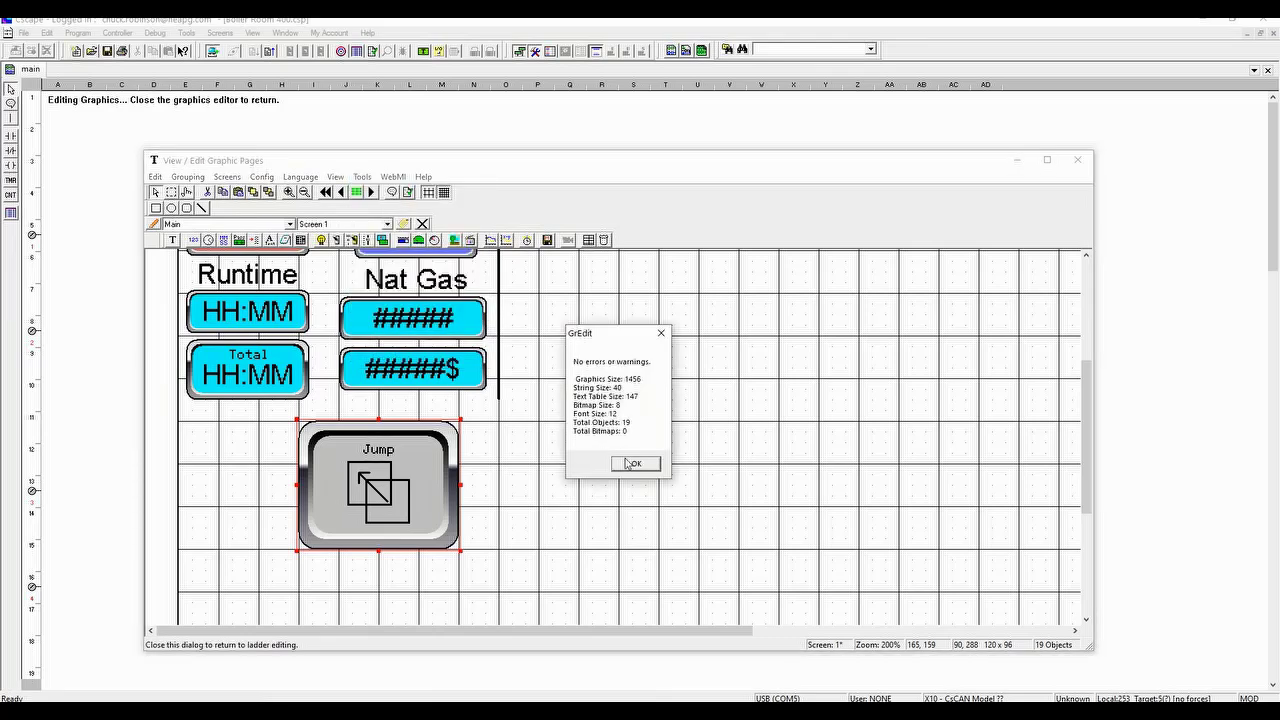
{"action": "left_click", "coordinate": [634, 464]}
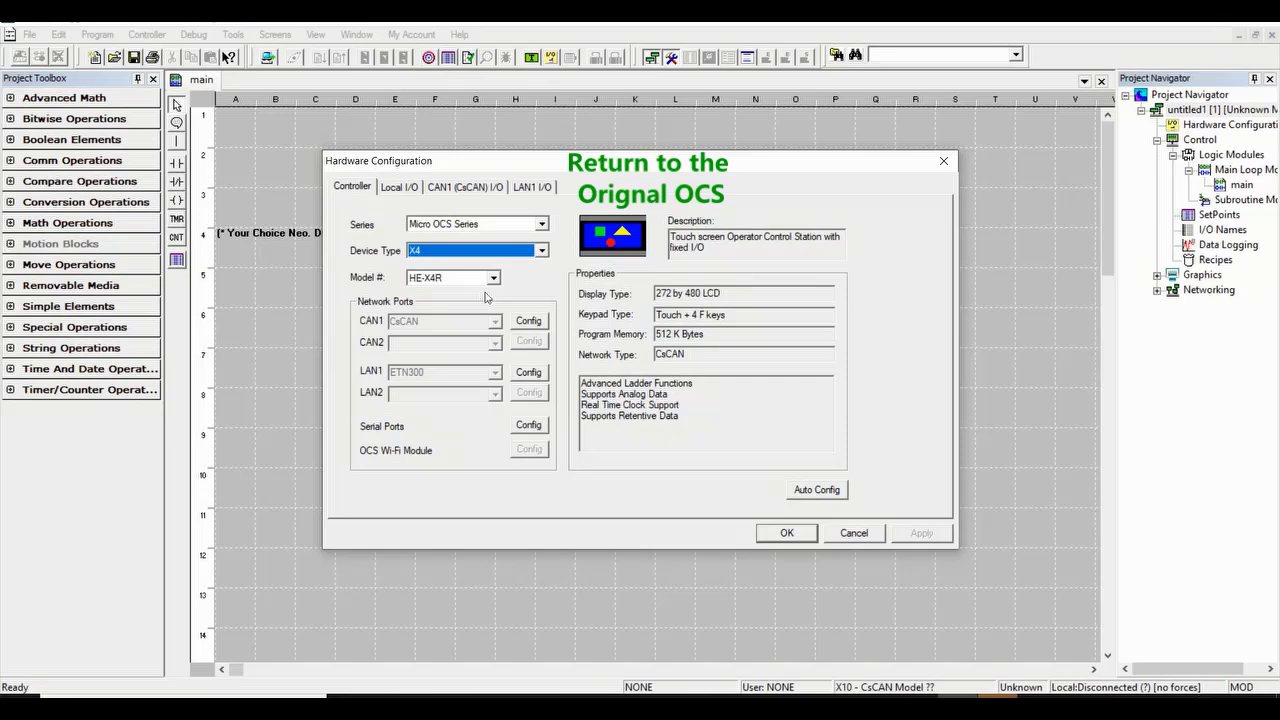
Confirm the restored original controller, then error-check the program and dismiss the non-fatal notice and summary
{"action": "left_click", "coordinate": [786, 532]}
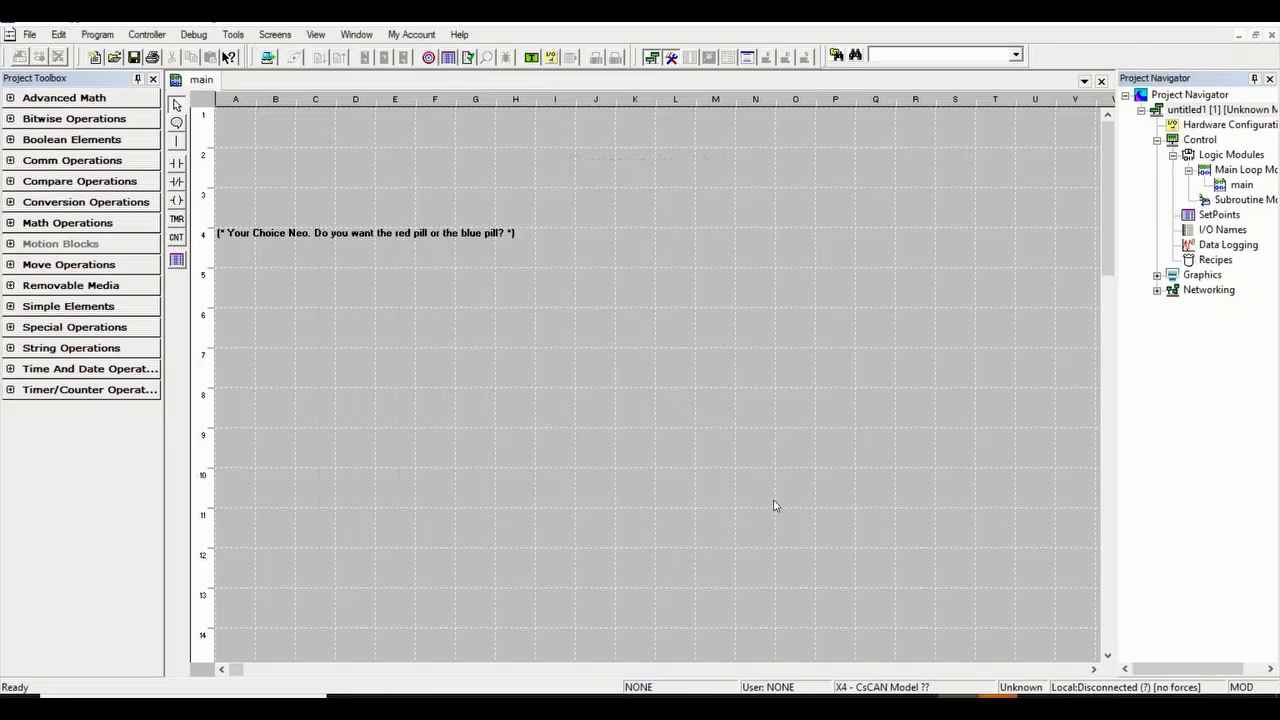
{"action": "mouse_move", "coordinate": [552, 368]}
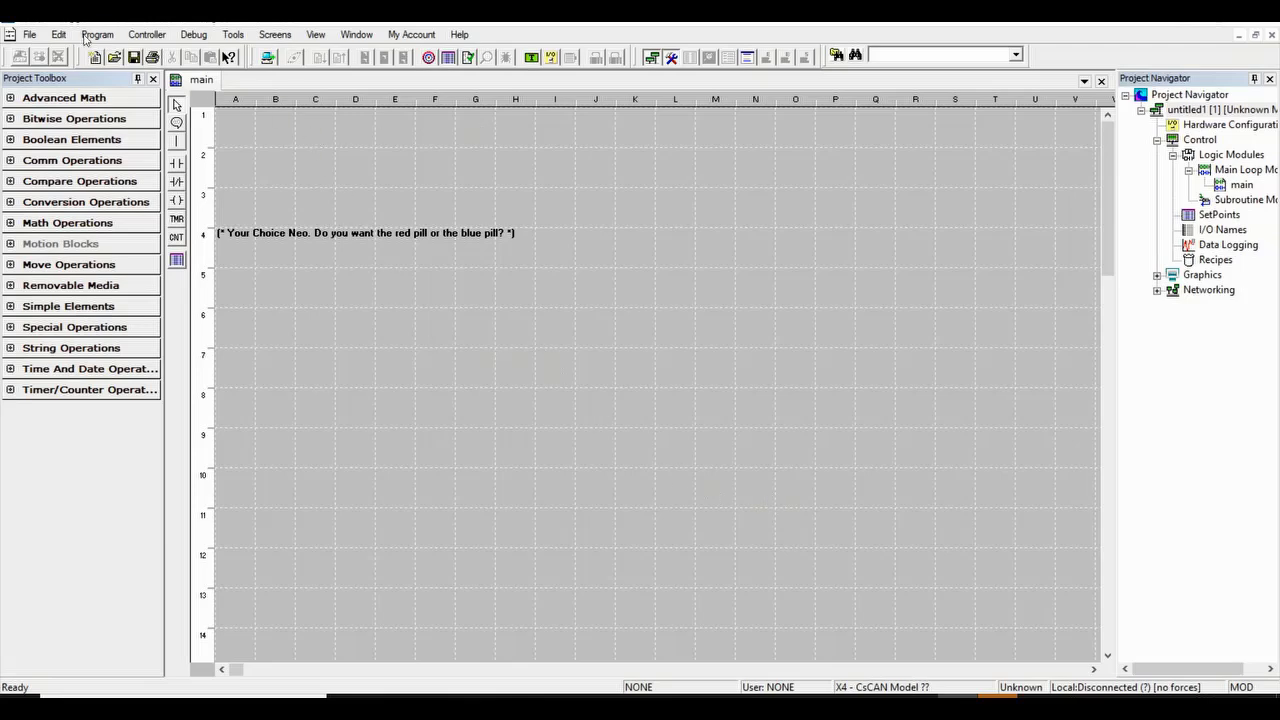
{"action": "left_click", "coordinate": [96, 34]}
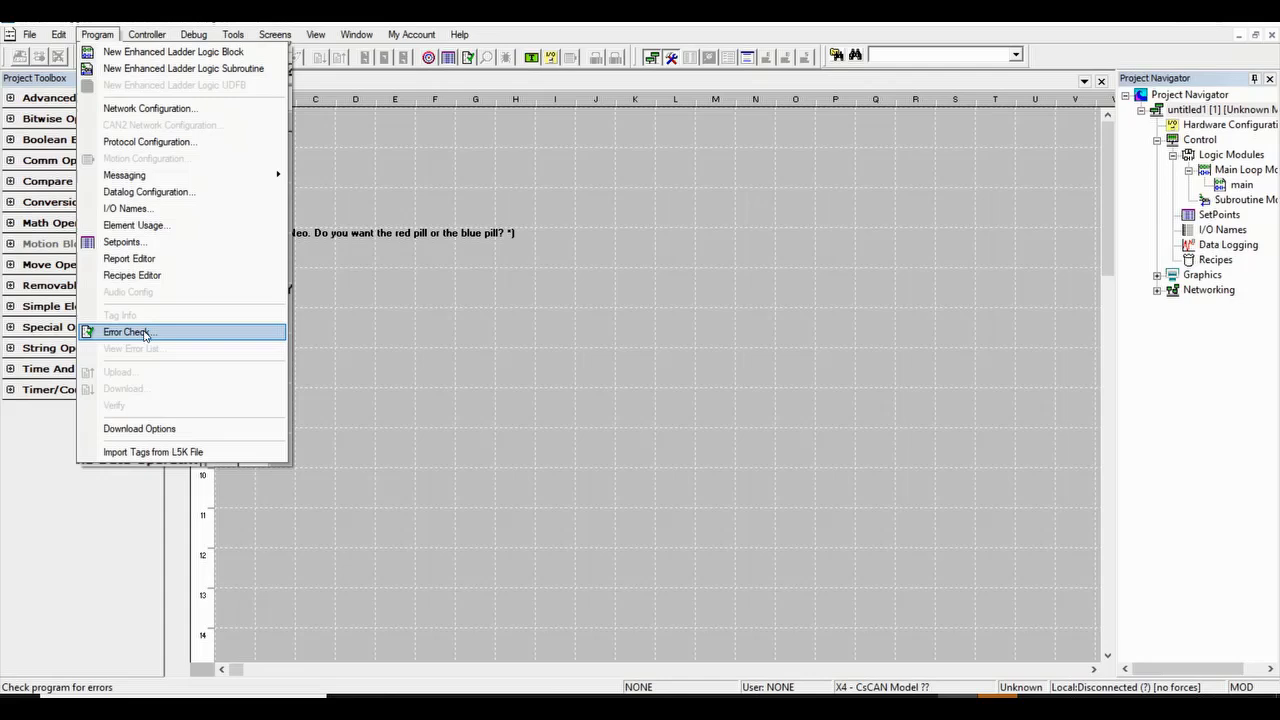
{"action": "left_click", "coordinate": [128, 332]}
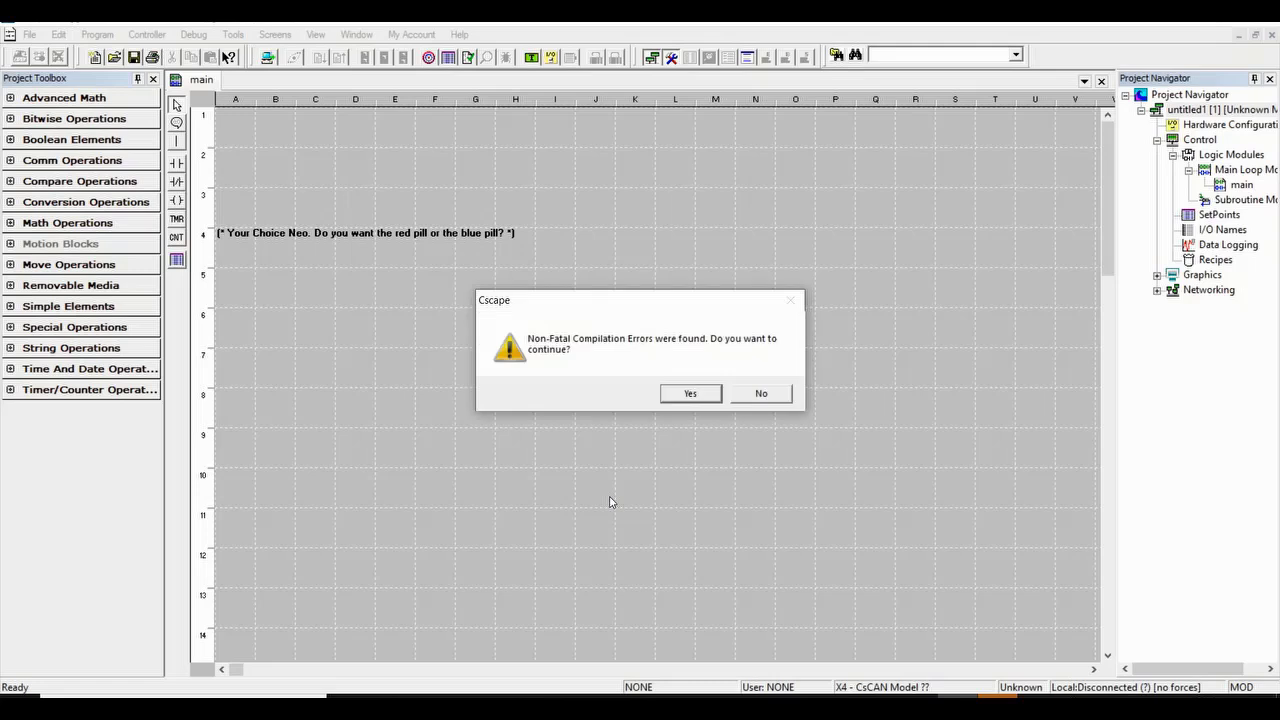
{"action": "left_click", "coordinate": [690, 392]}
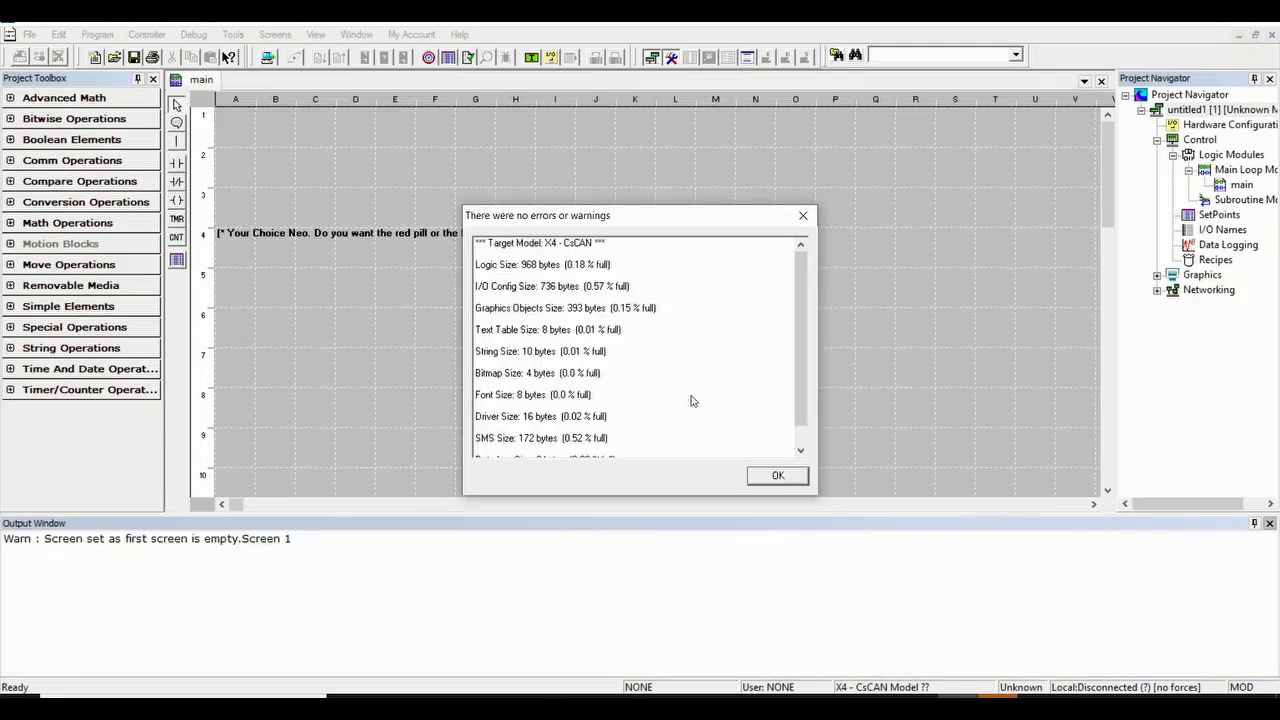
{"action": "left_click", "coordinate": [776, 476]}
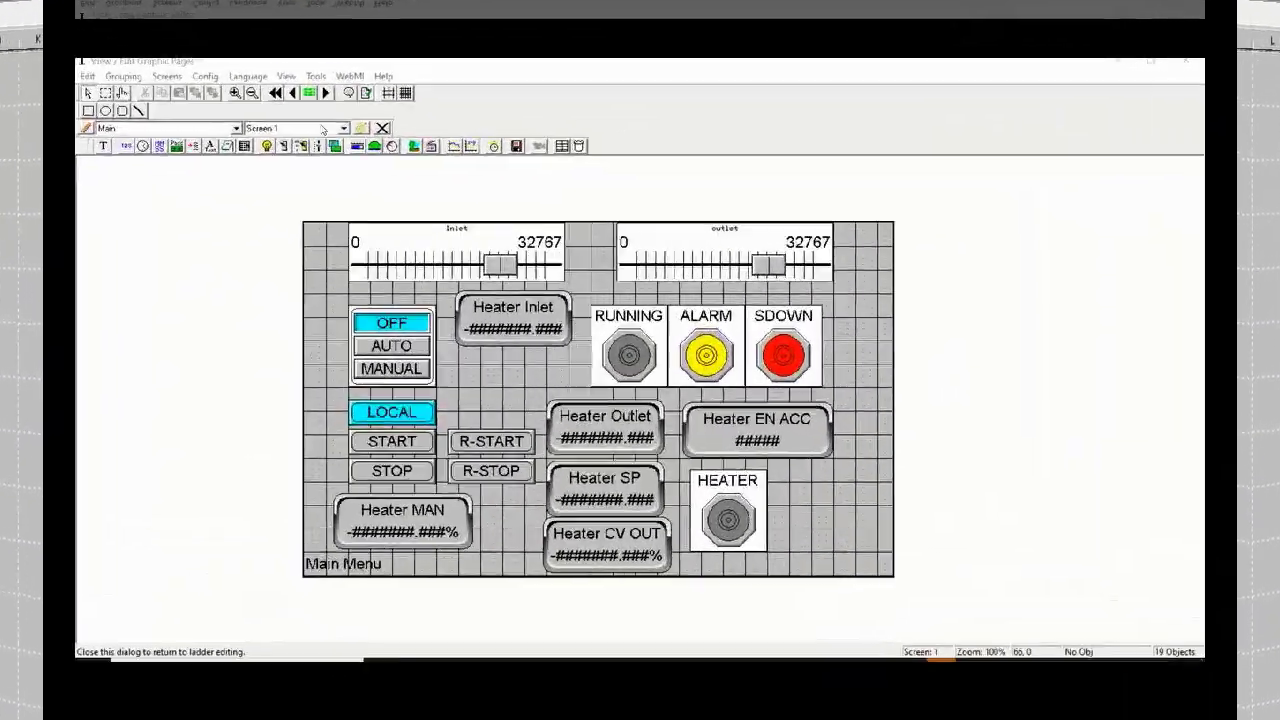
Error-check the graphics and jump to the empty Screen 2 the warning refers to
{"action": "left_click", "coordinate": [272, 38]}
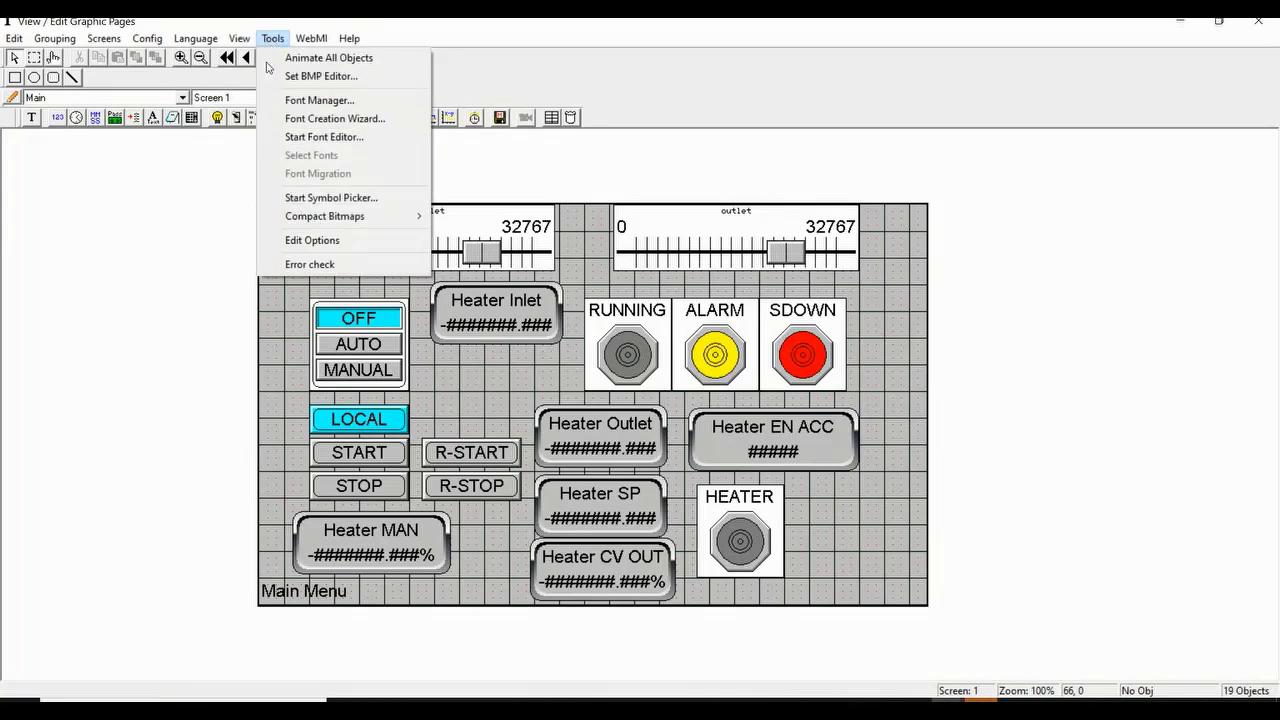
{"action": "left_click", "coordinate": [310, 264]}
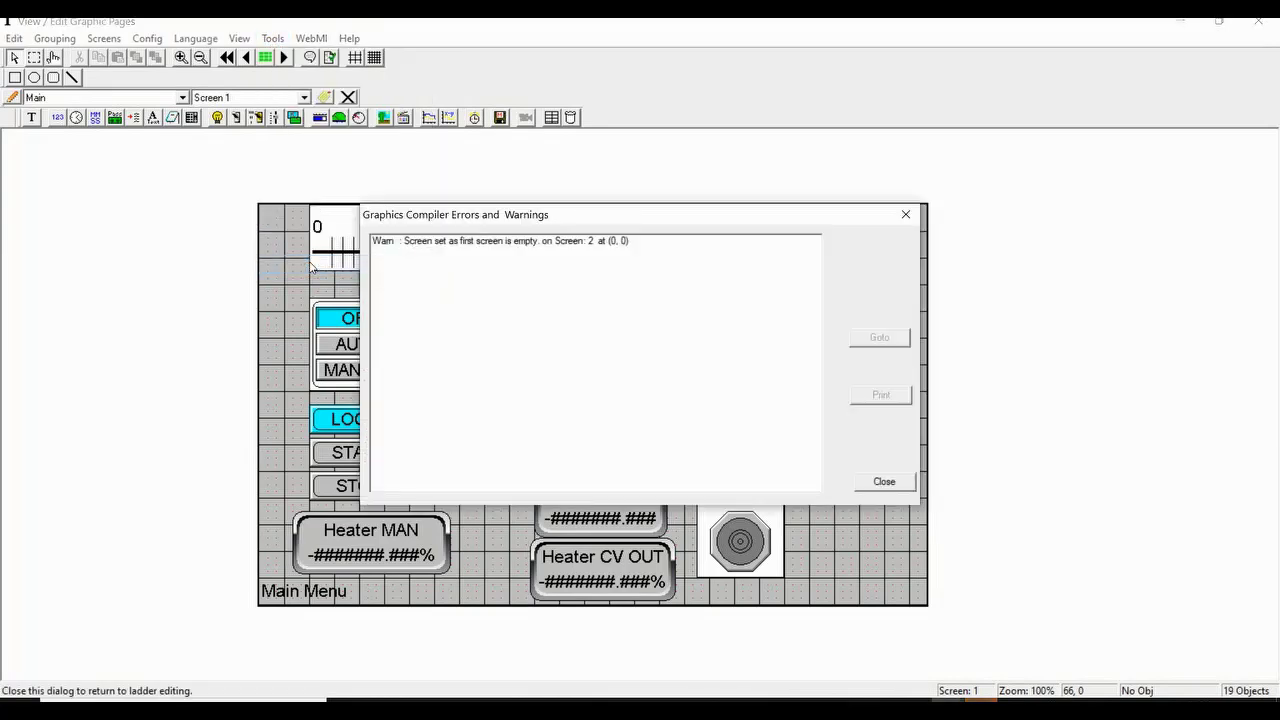
{"action": "mouse_move", "coordinate": [492, 248]}
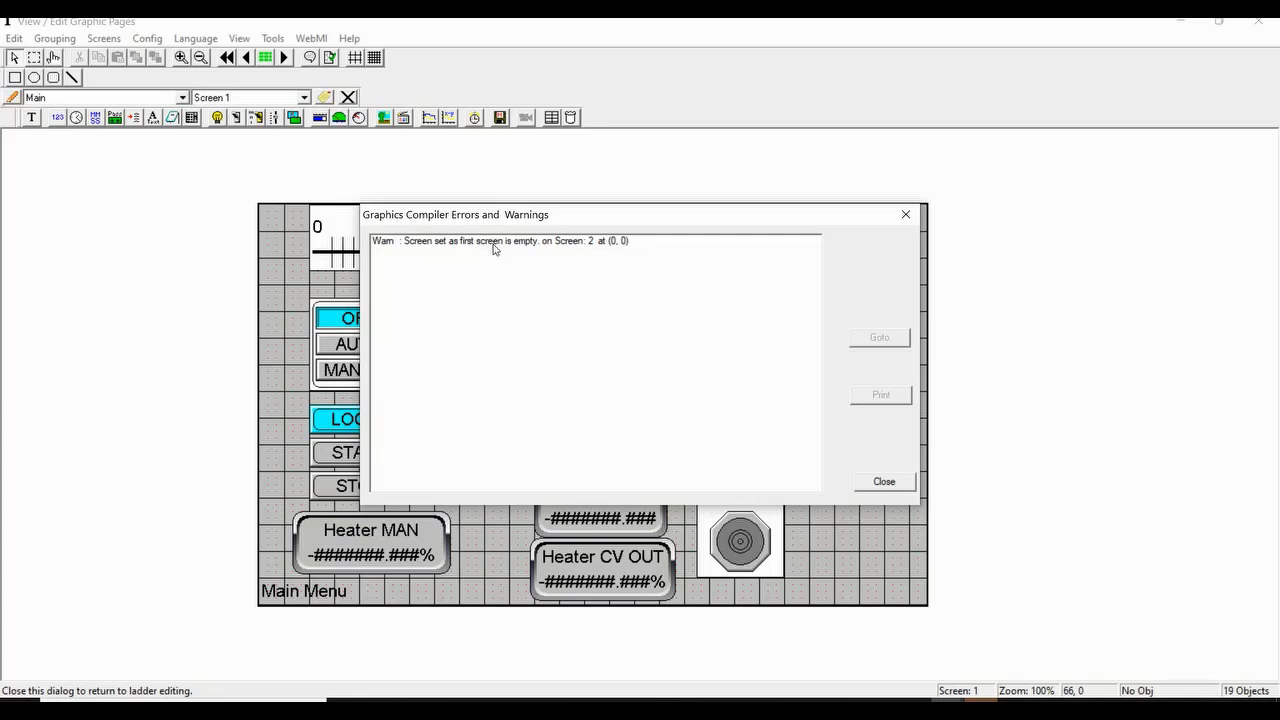
{"action": "left_click", "coordinate": [496, 240]}
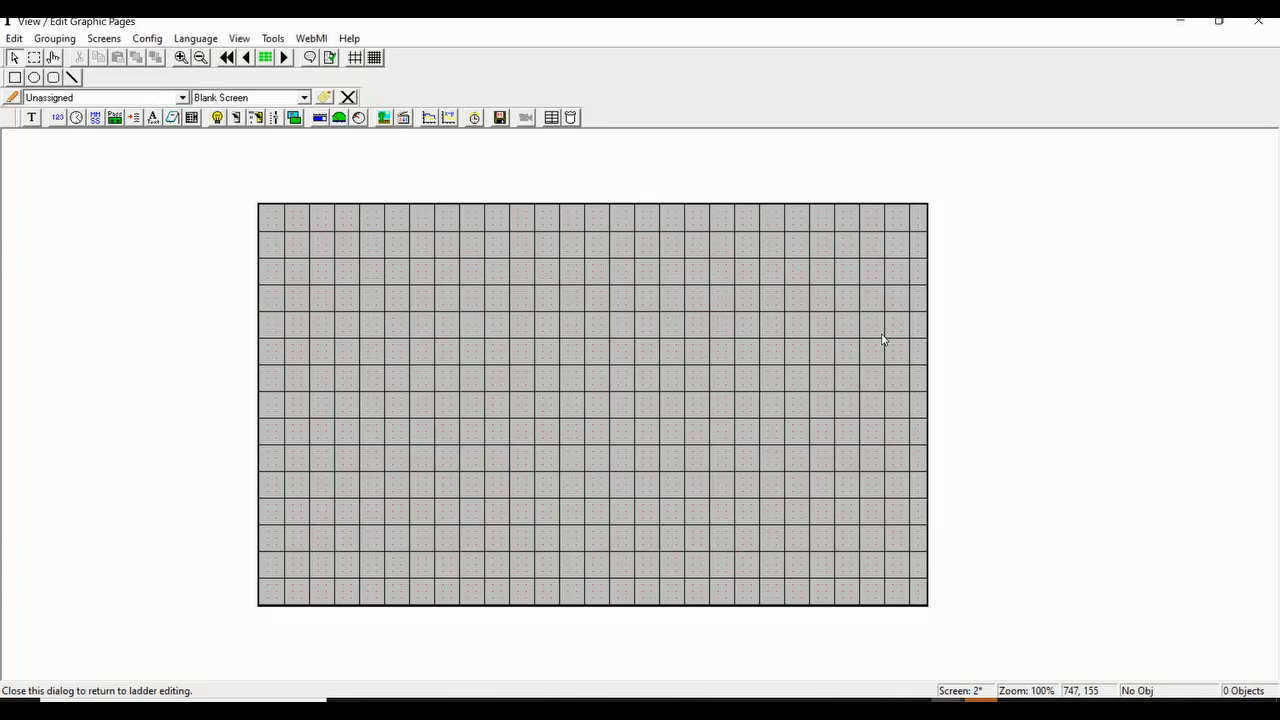
{"action": "mouse_move", "coordinate": [738, 216]}
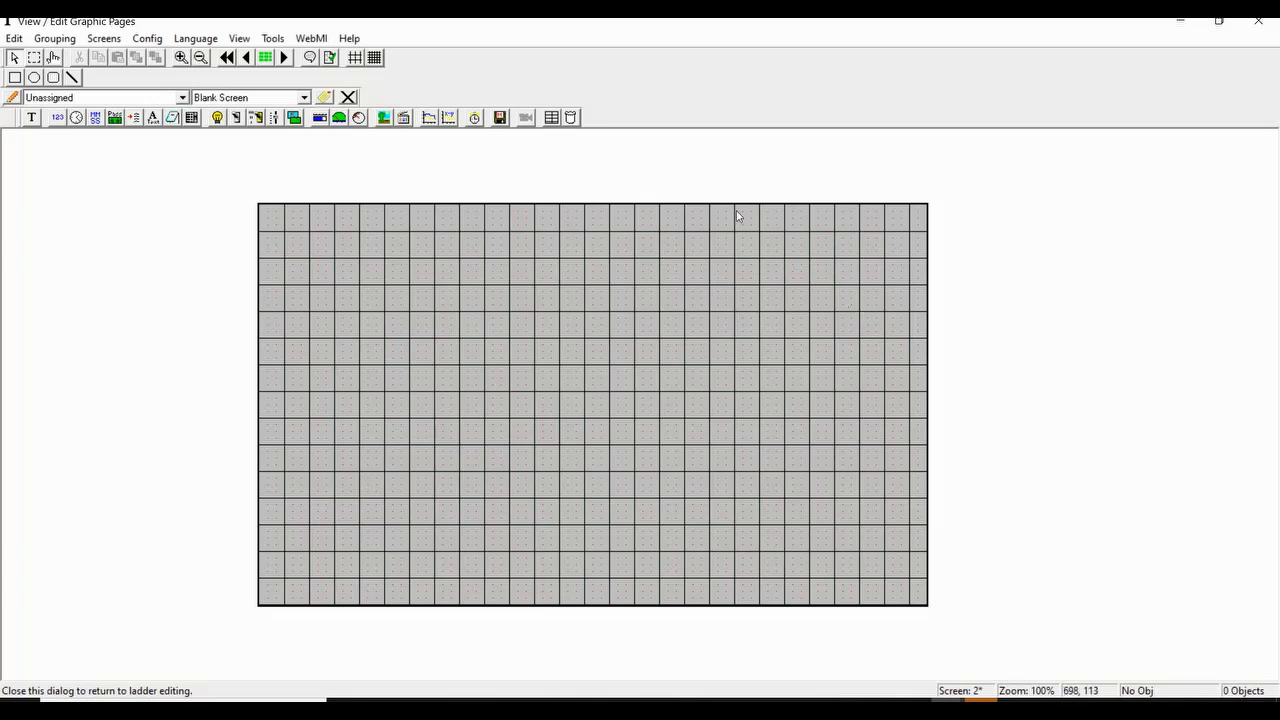
{"action": "mouse_move", "coordinate": [264, 56]}
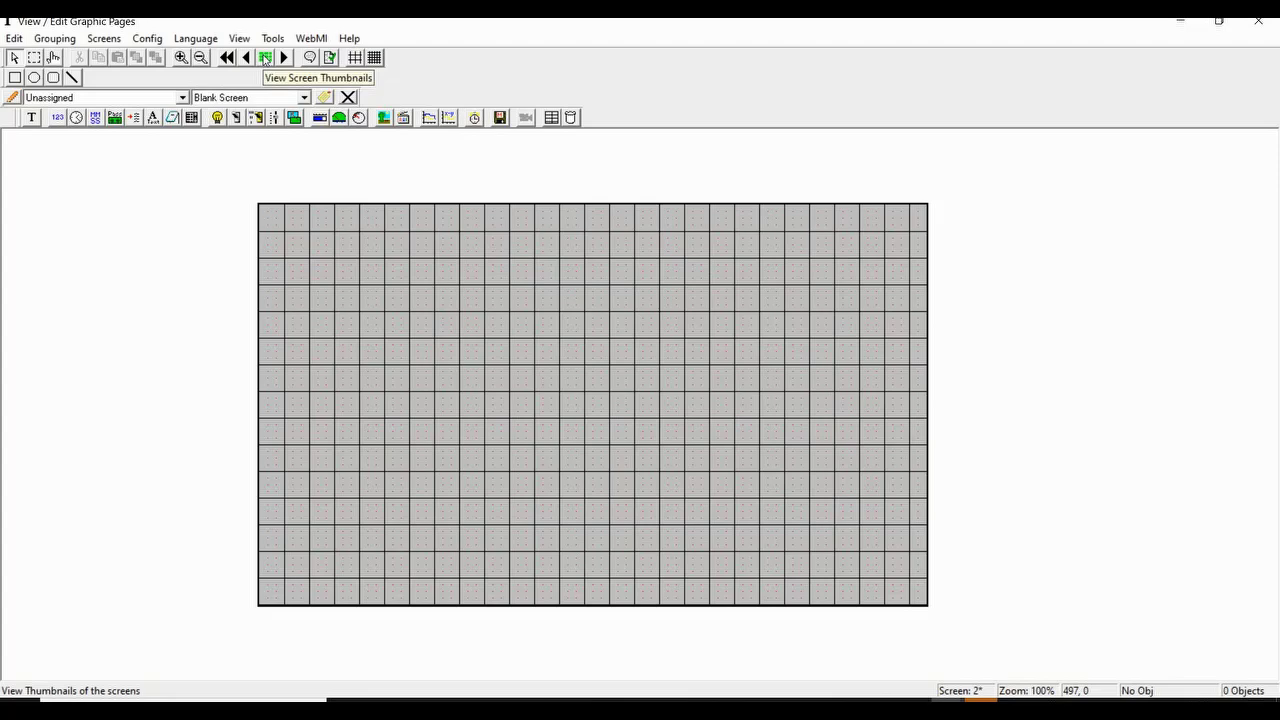
Select the Main Menu screen from the thumbnails and set screen 1 as the initial screen
{"action": "left_click", "coordinate": [264, 56]}
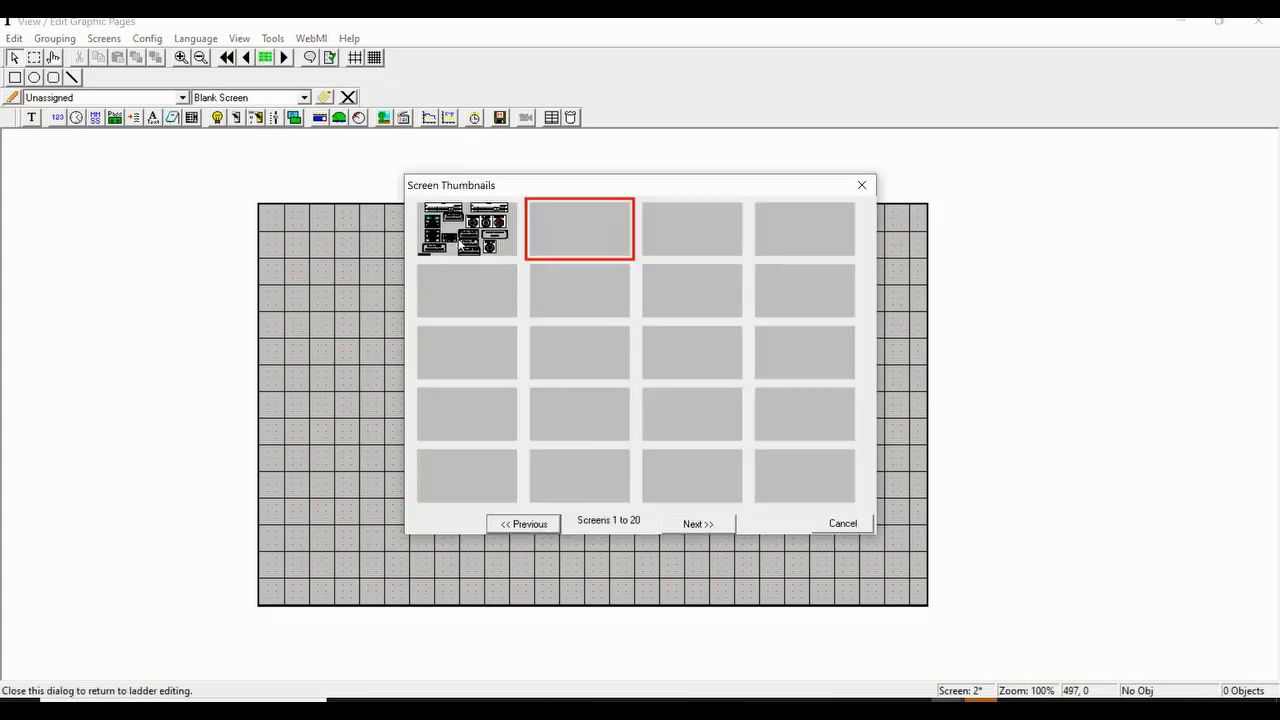
{"action": "double_click", "coordinate": [464, 228]}
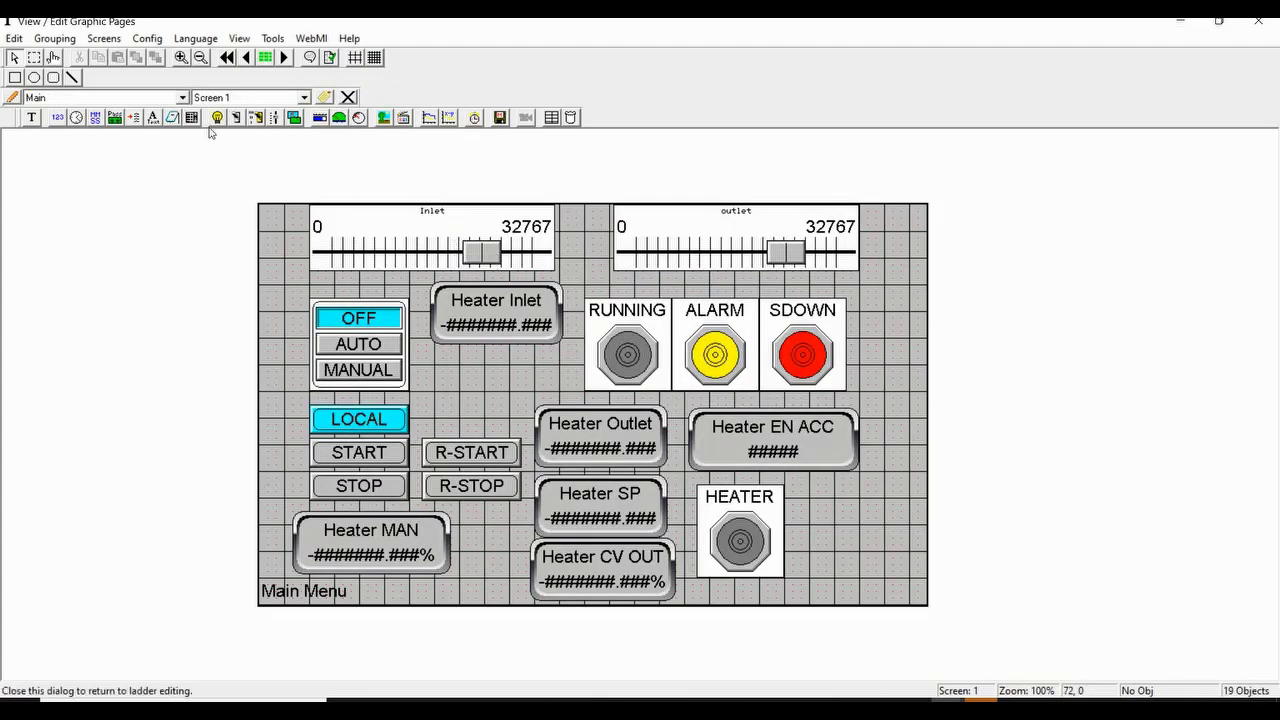
{"action": "left_click", "coordinate": [104, 38]}
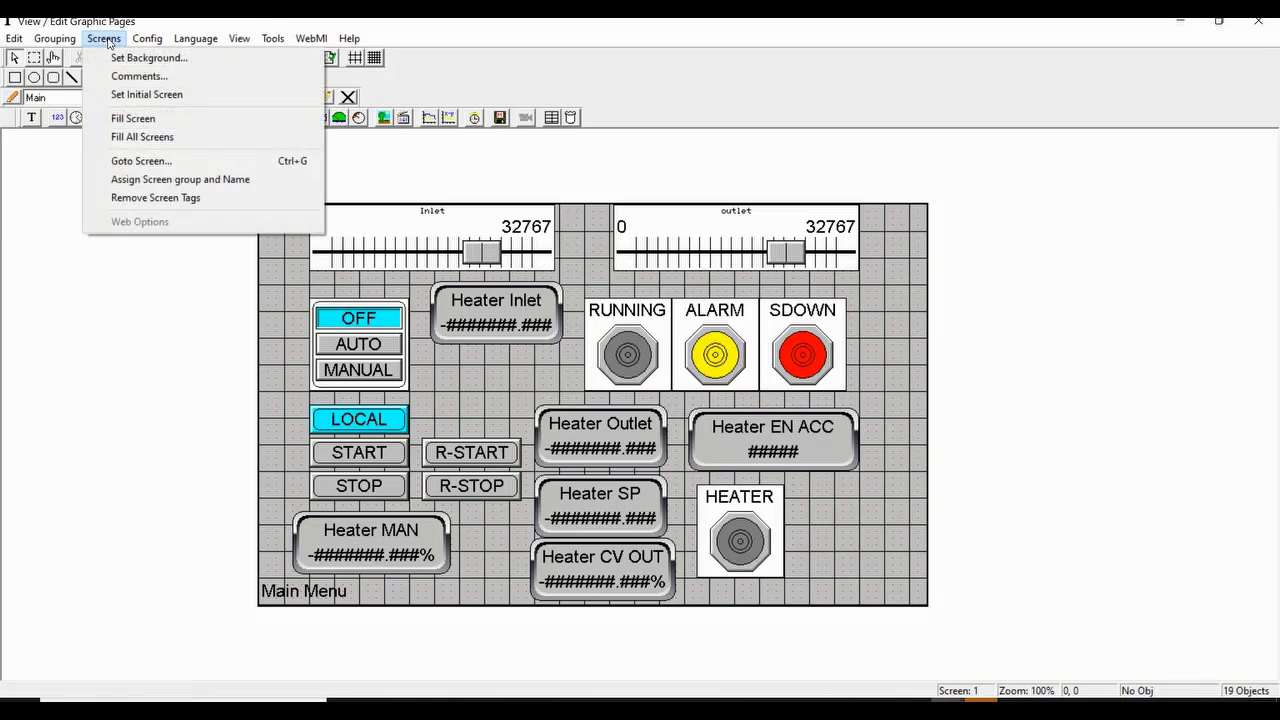
{"action": "left_click", "coordinate": [146, 94]}
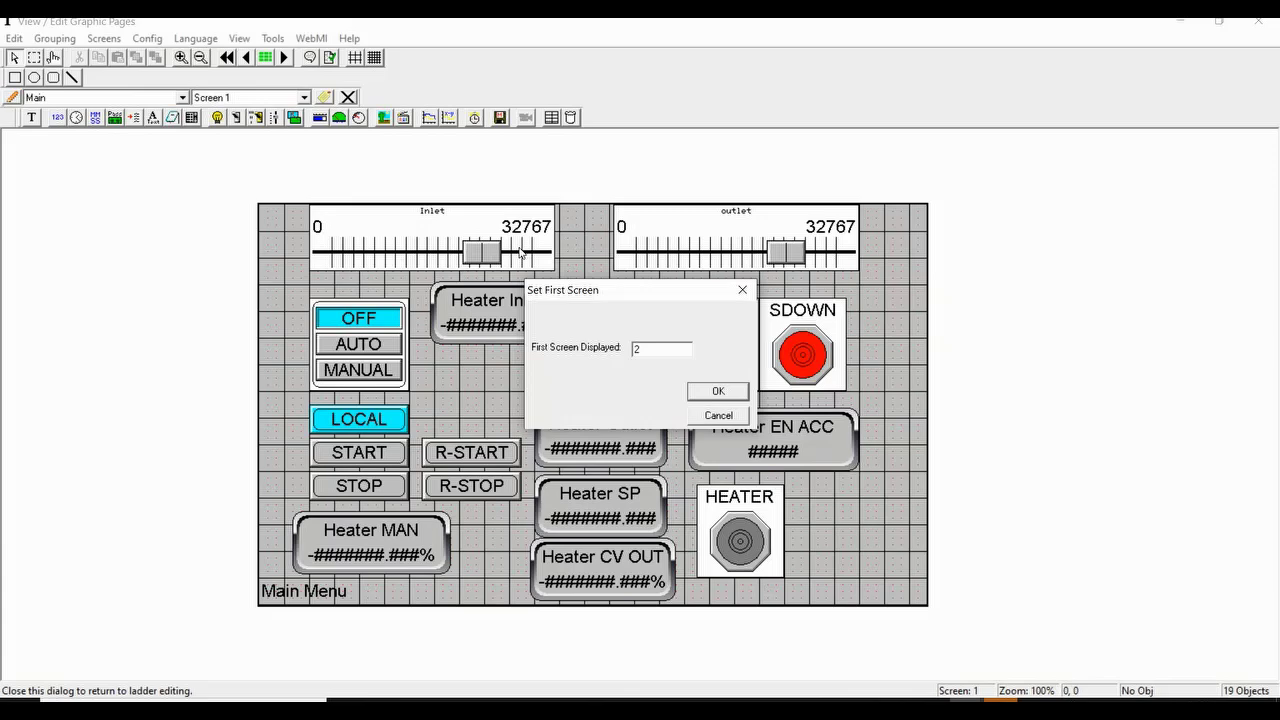
{"action": "triple_click", "coordinate": [660, 348]}
{"action": "type", "text": "1"}
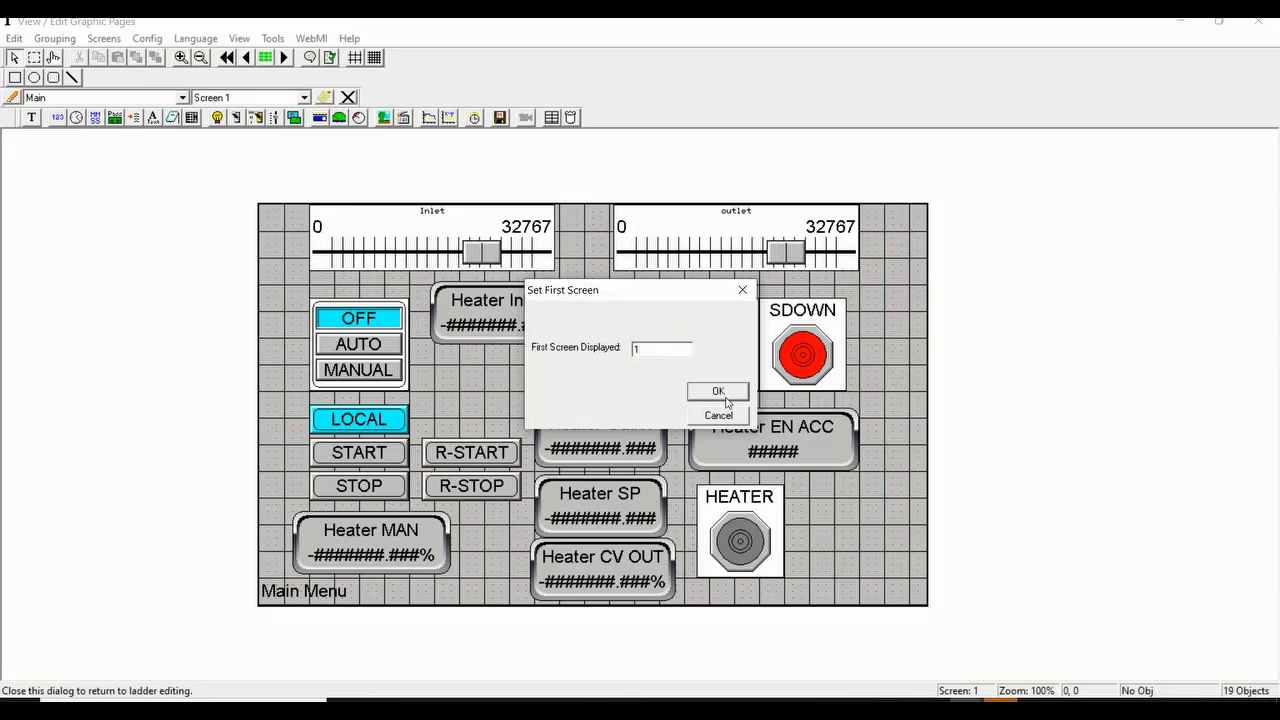
{"action": "left_click", "coordinate": [718, 390]}
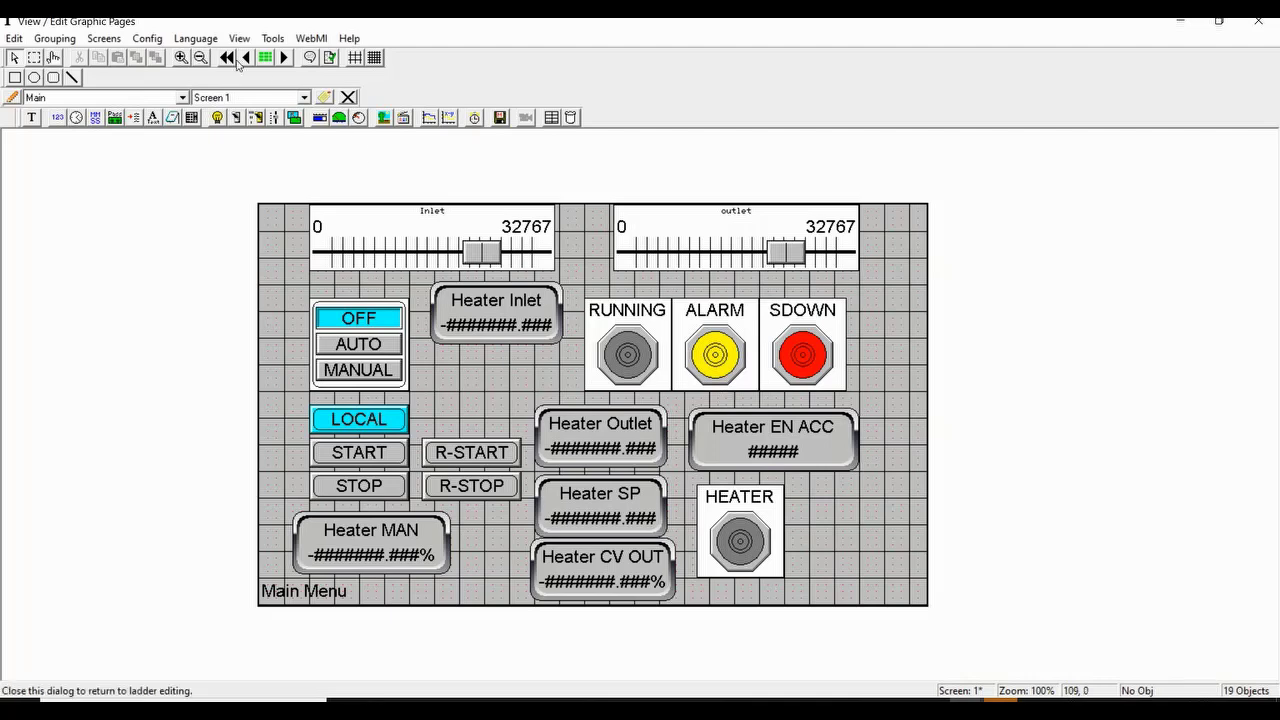
Recheck the graphic pages for errors after the initial screen change
{"action": "left_click", "coordinate": [272, 38]}
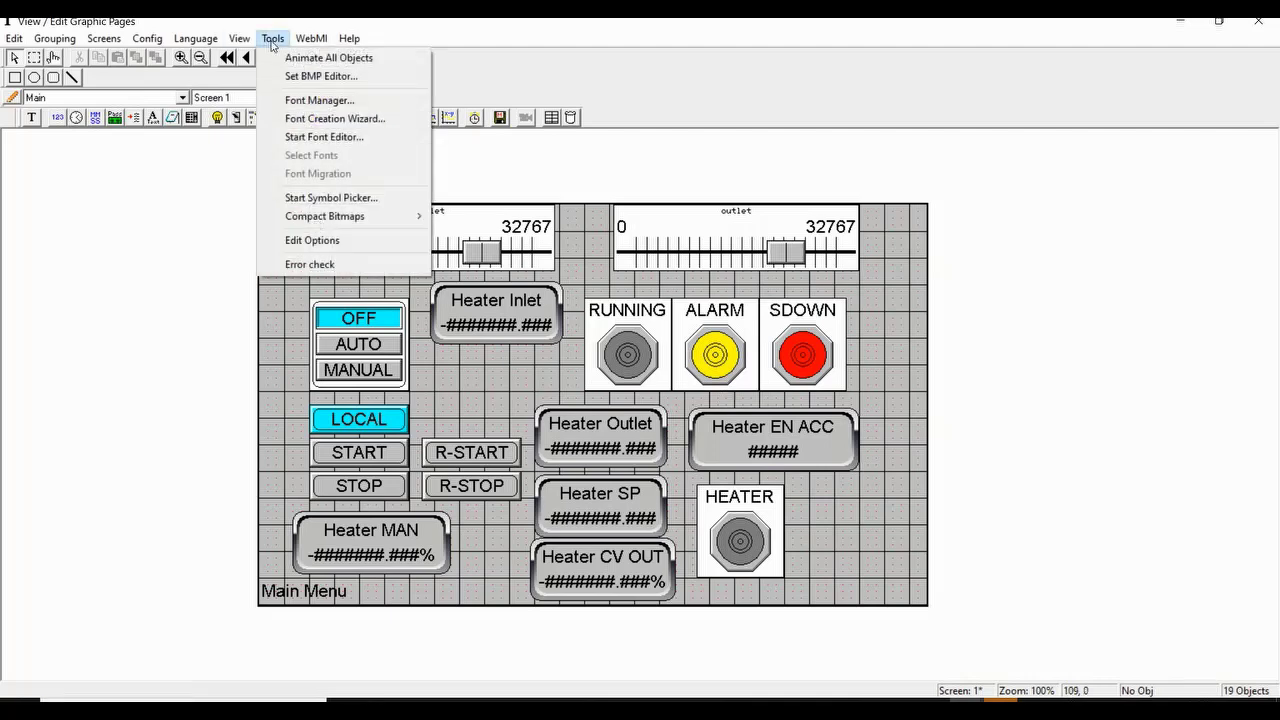
{"action": "left_click", "coordinate": [310, 264]}
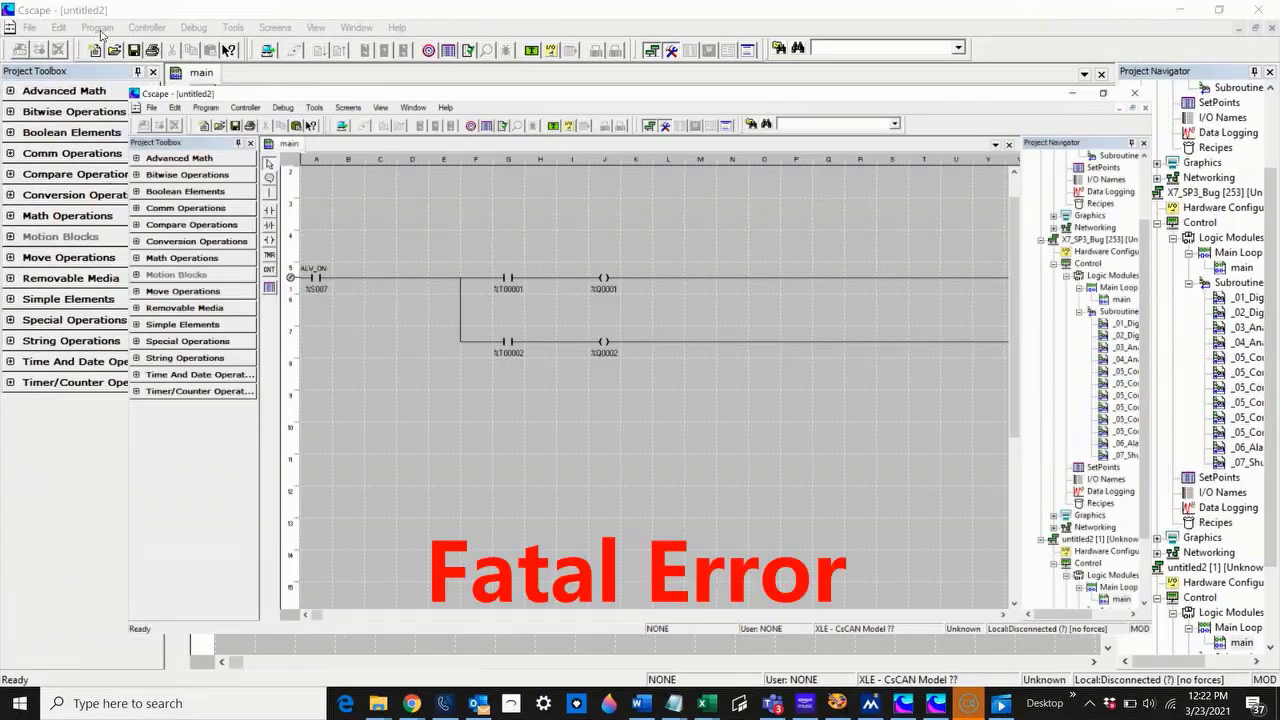
Run Error Check, acknowledge the fatal error, and locate the red-boxed contact in rung 1 of the main module
{"action": "left_click", "coordinate": [96, 28]}
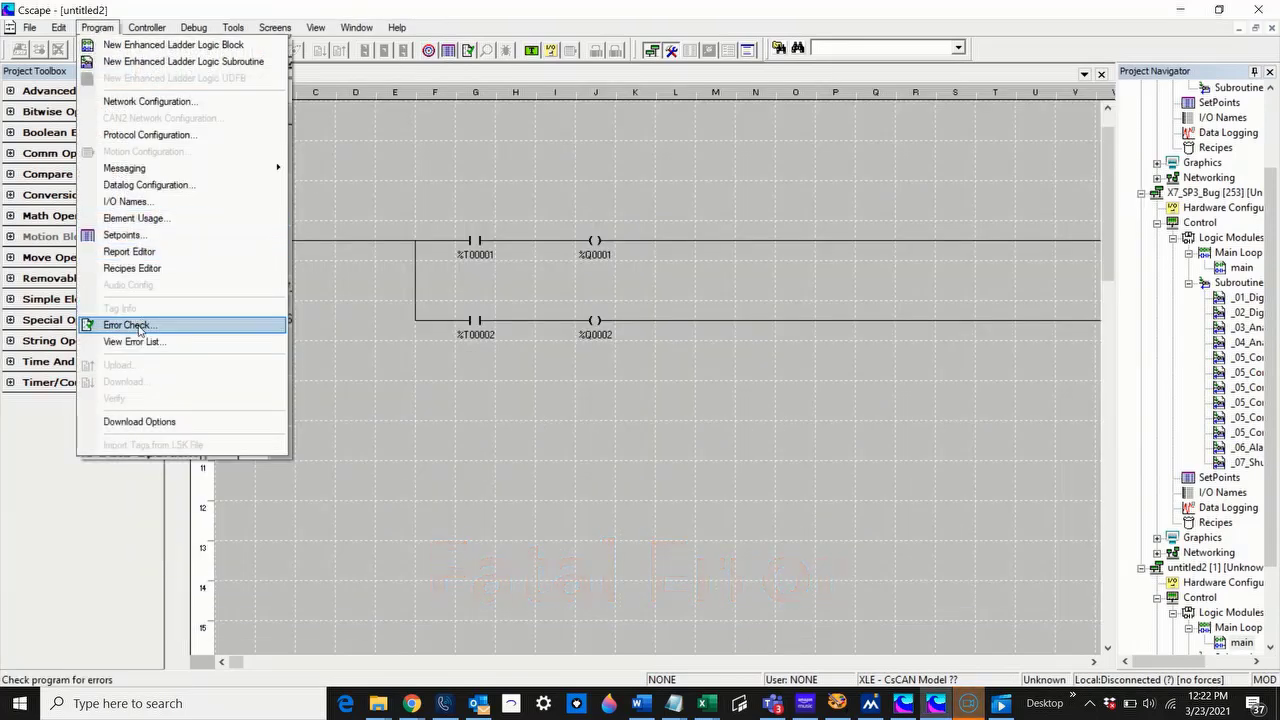
{"action": "left_click", "coordinate": [128, 324]}
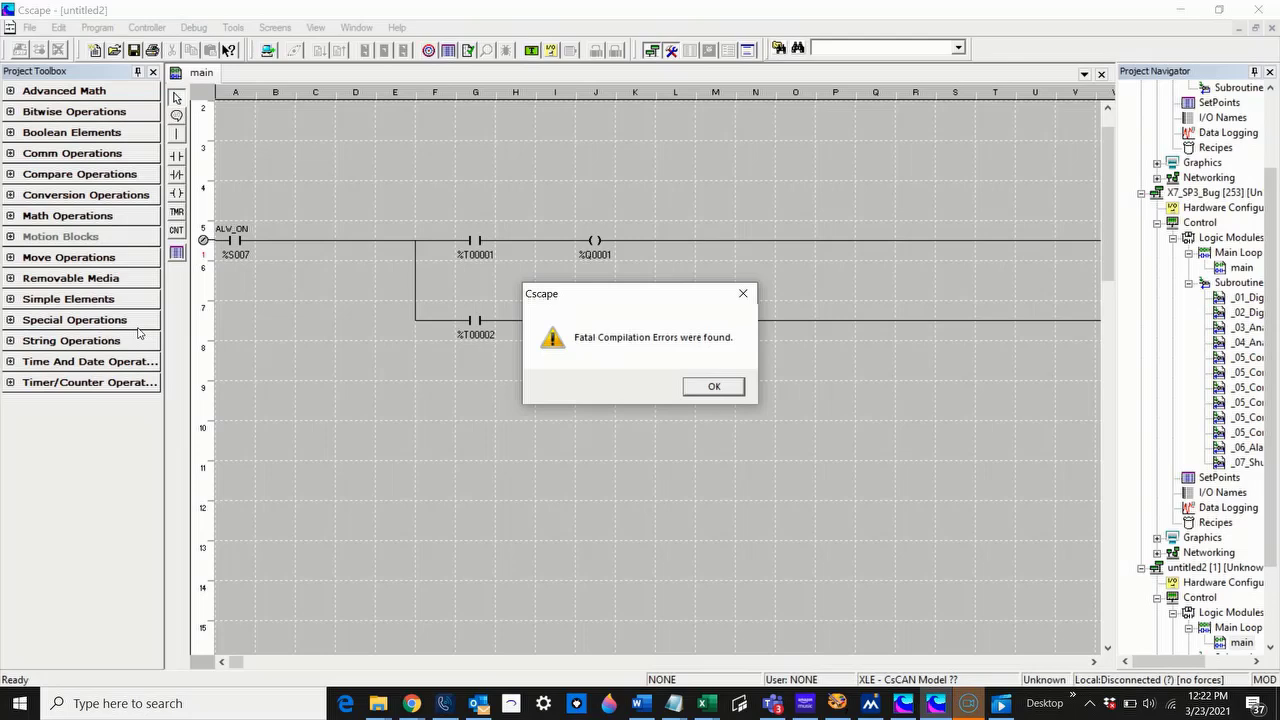
{"action": "left_click", "coordinate": [714, 386]}
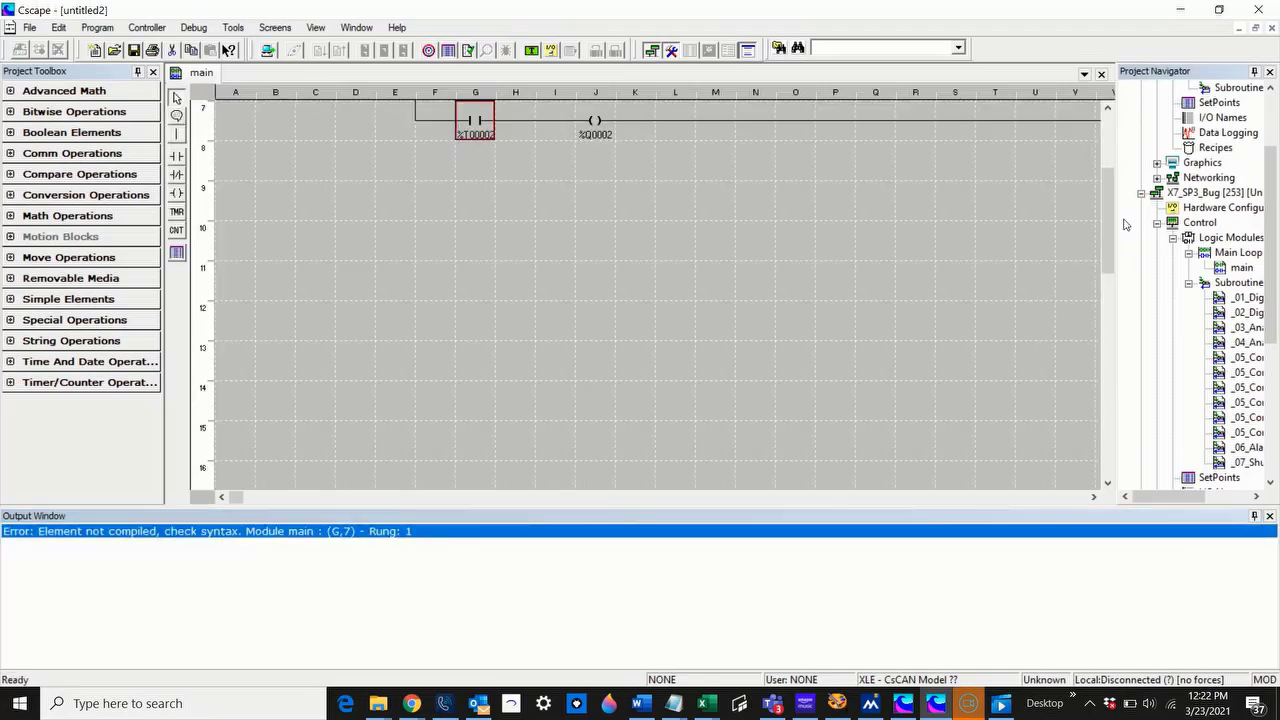
{"action": "scroll", "scroll_direction": "up", "scroll_amount": 3}
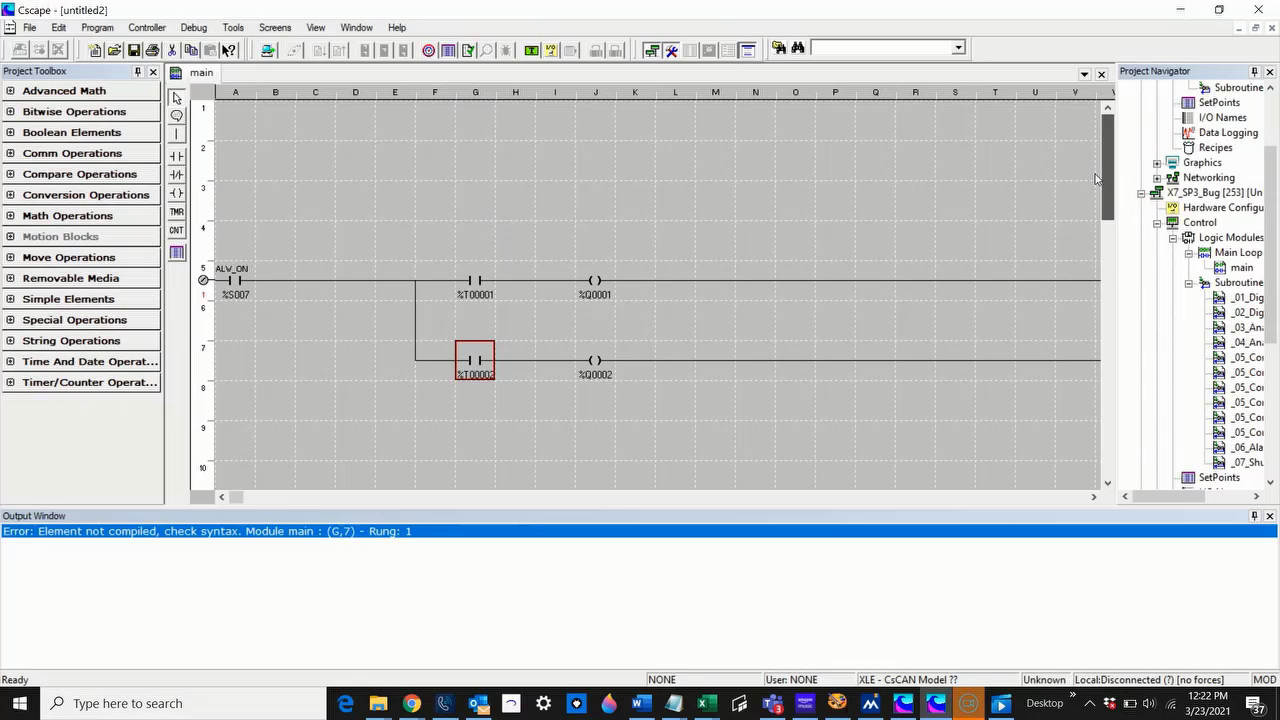